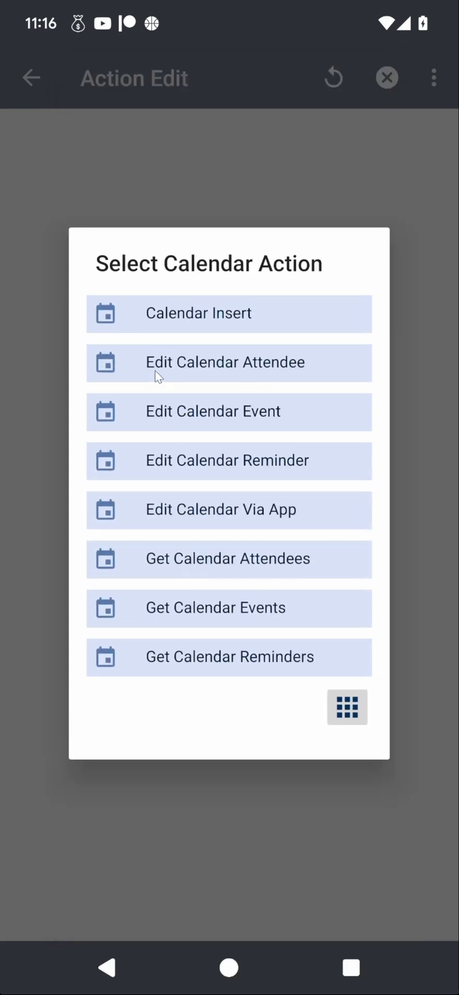
mouse_move(157, 424)
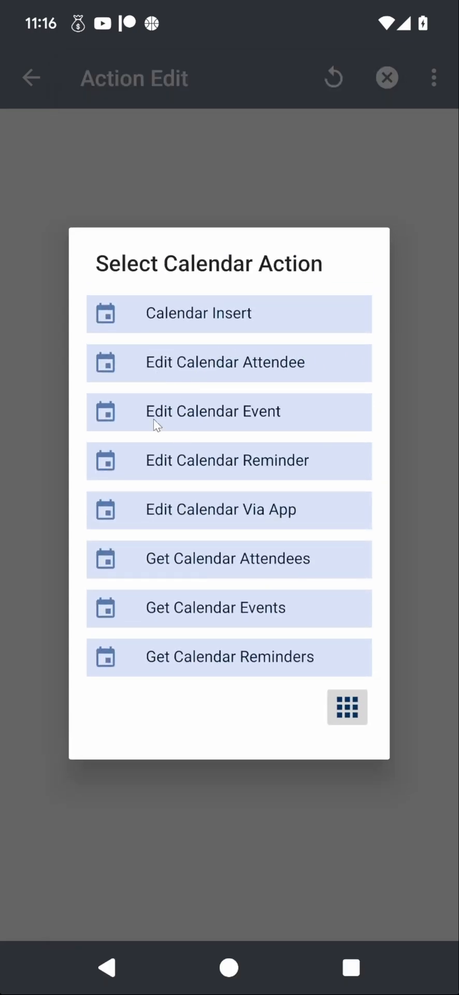
mouse_move(294, 538)
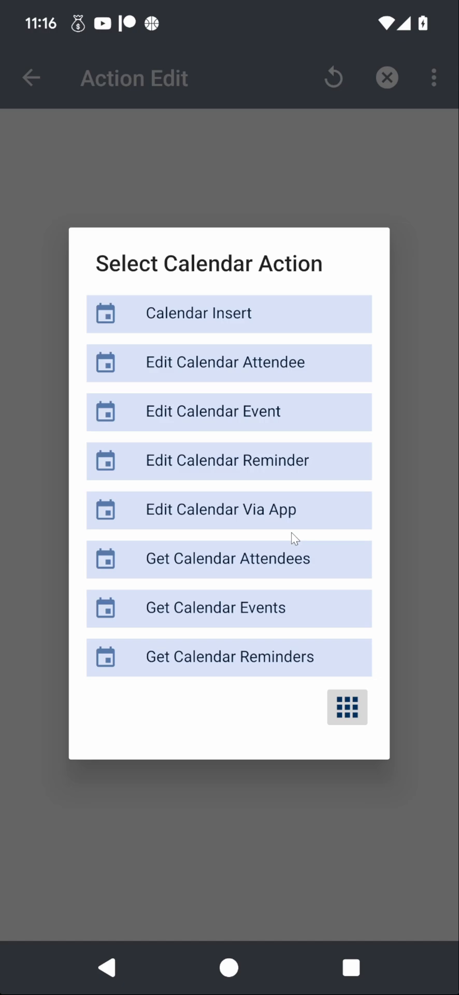
mouse_move(236, 377)
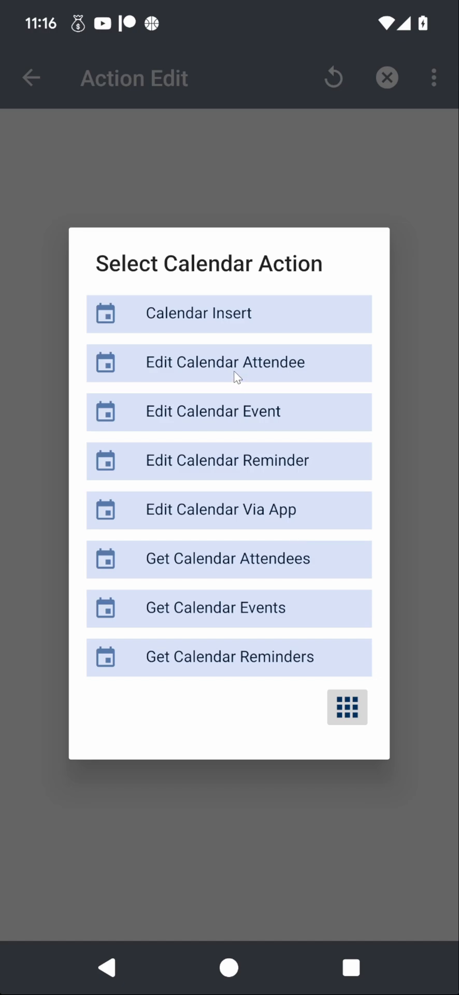
mouse_move(235, 363)
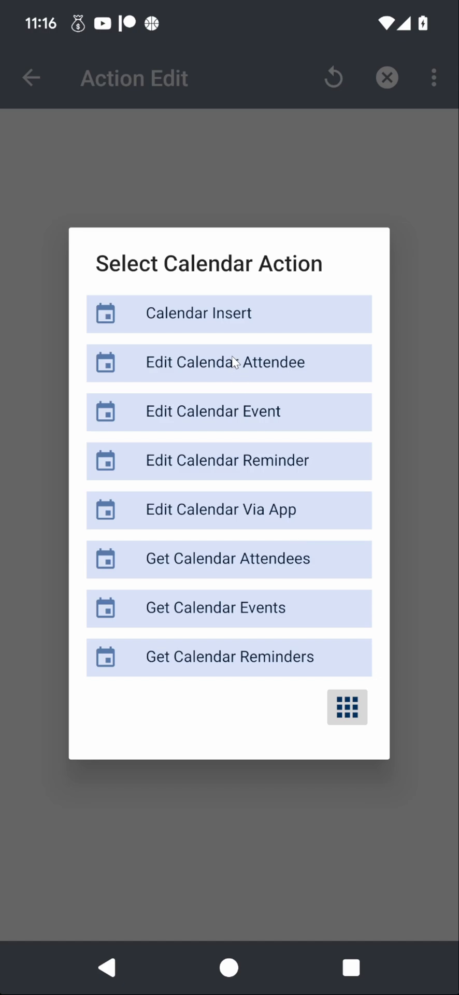
mouse_move(257, 303)
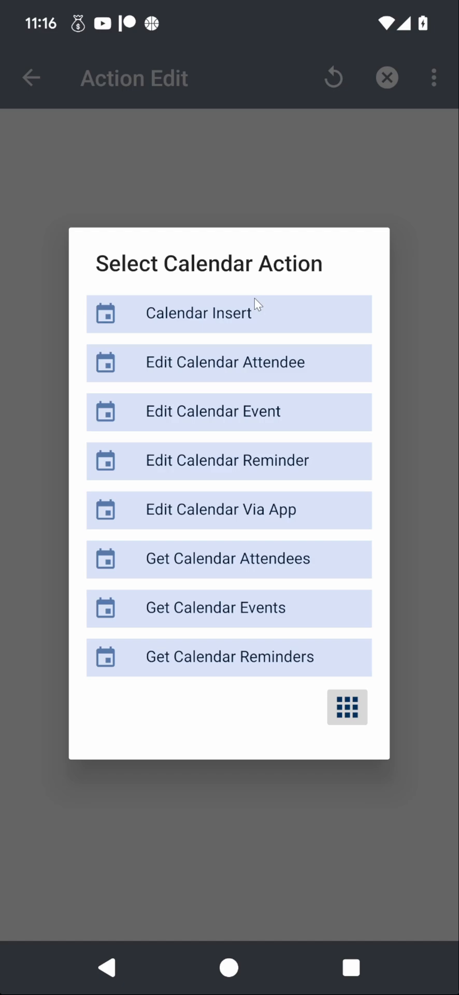
mouse_move(190, 323)
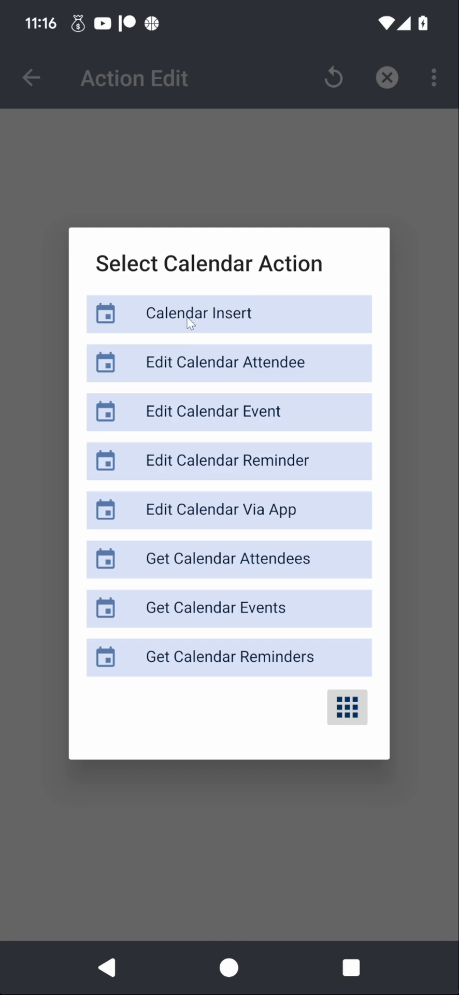
mouse_move(171, 329)
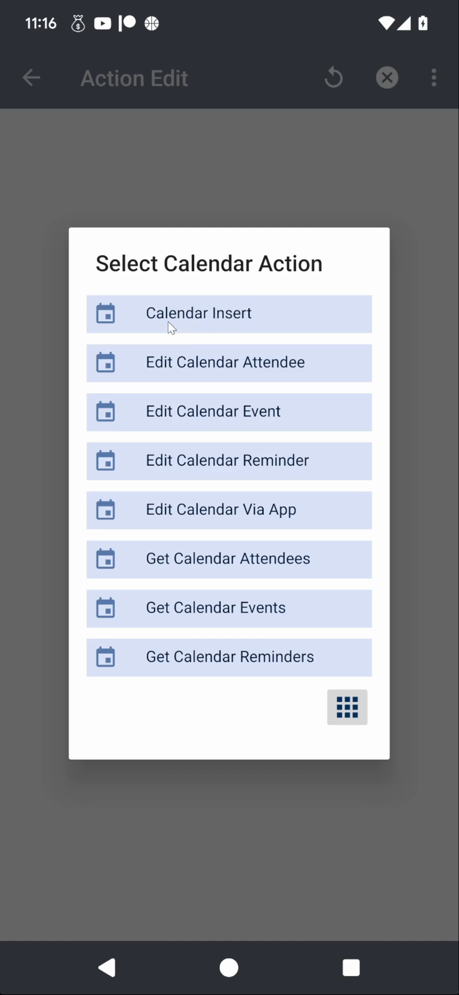
mouse_move(154, 488)
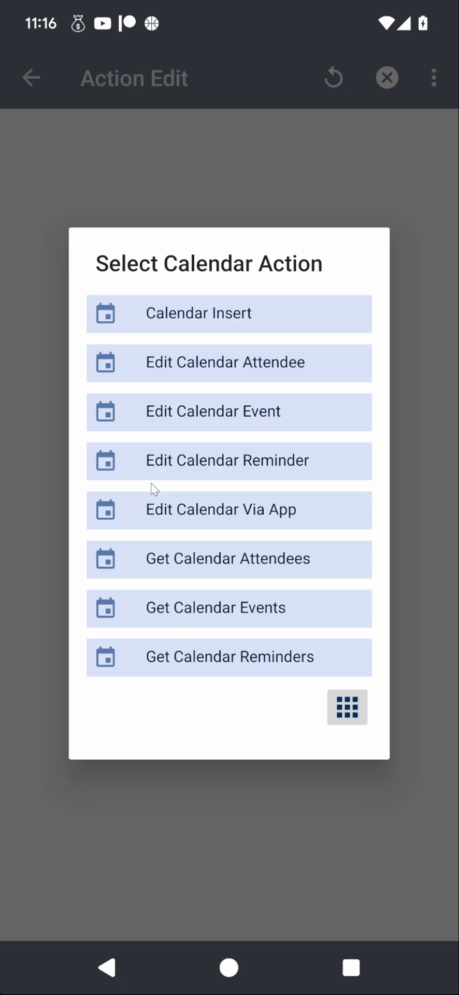
mouse_move(258, 570)
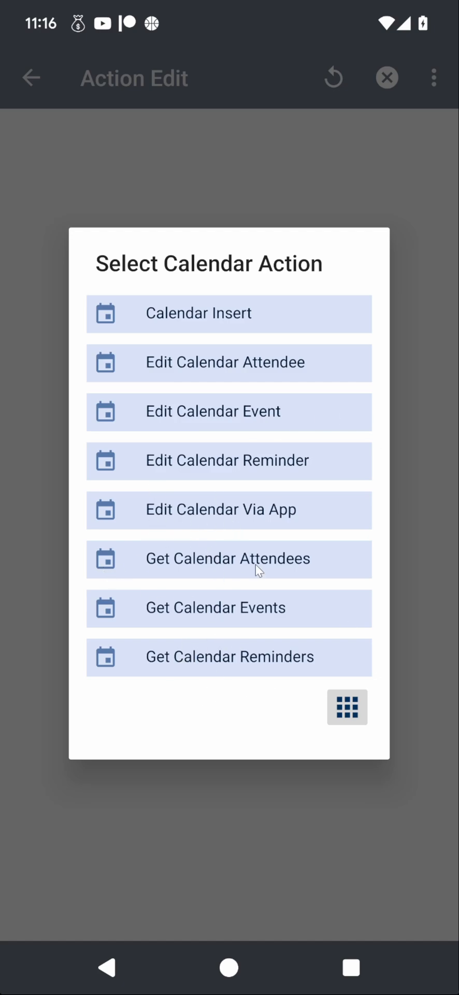
mouse_move(263, 559)
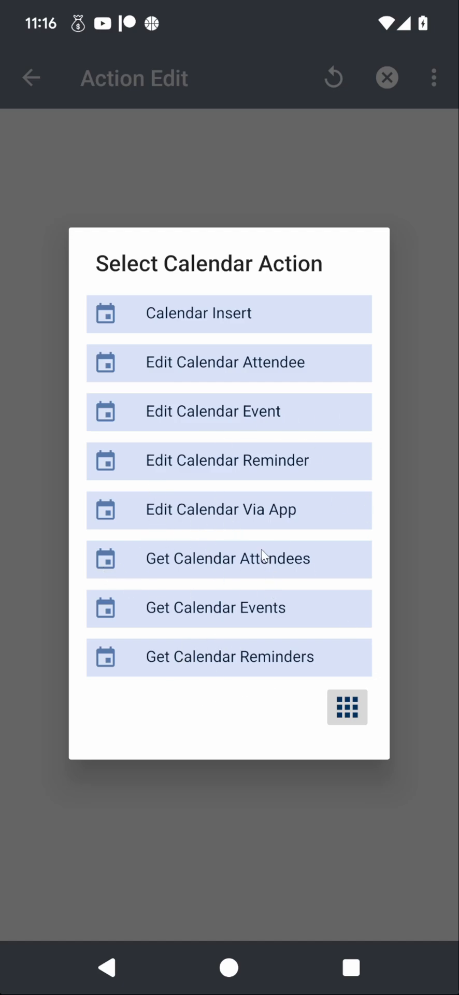
mouse_move(199, 529)
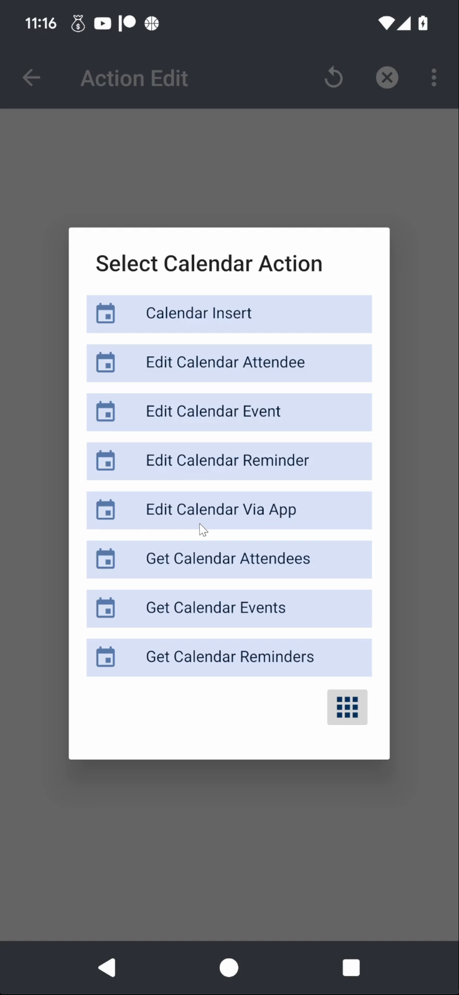
mouse_move(185, 523)
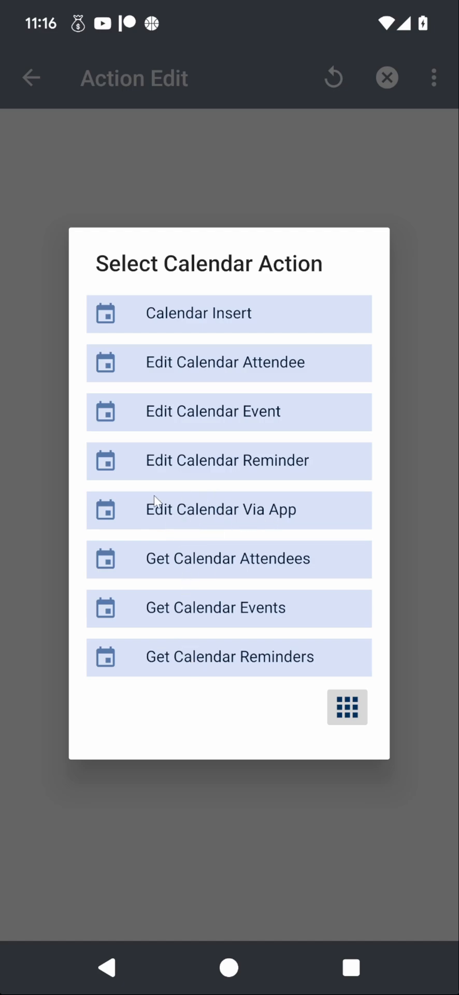
mouse_move(176, 424)
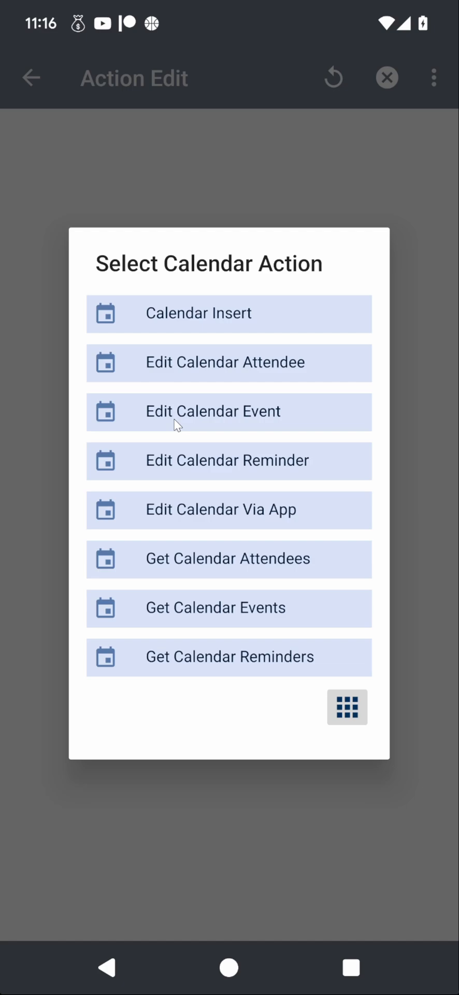
mouse_move(218, 416)
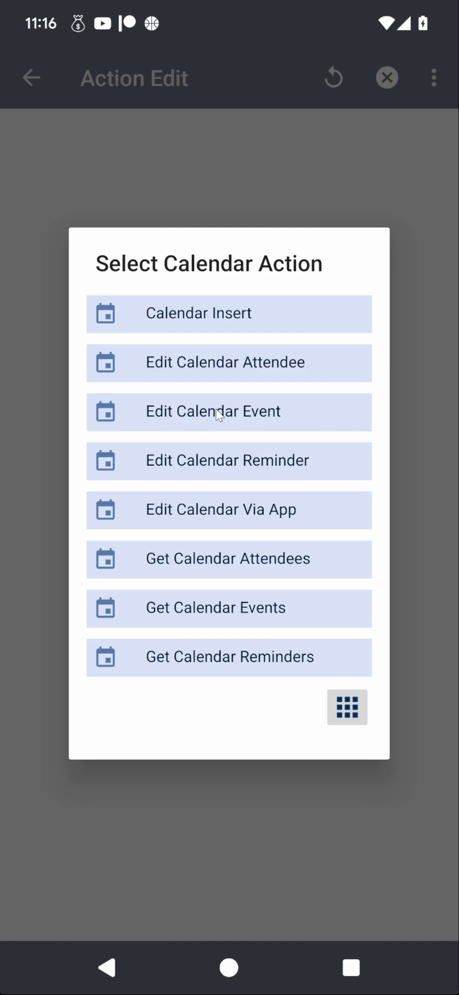
mouse_move(184, 417)
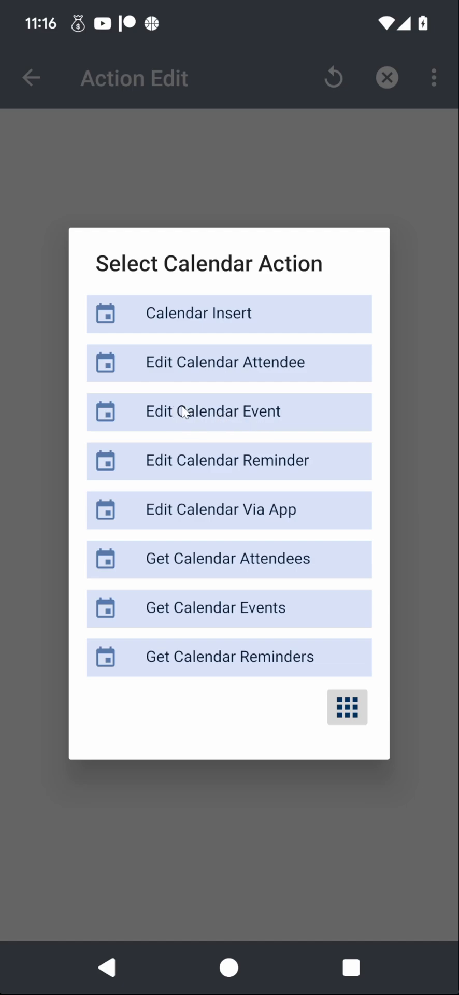
mouse_move(192, 666)
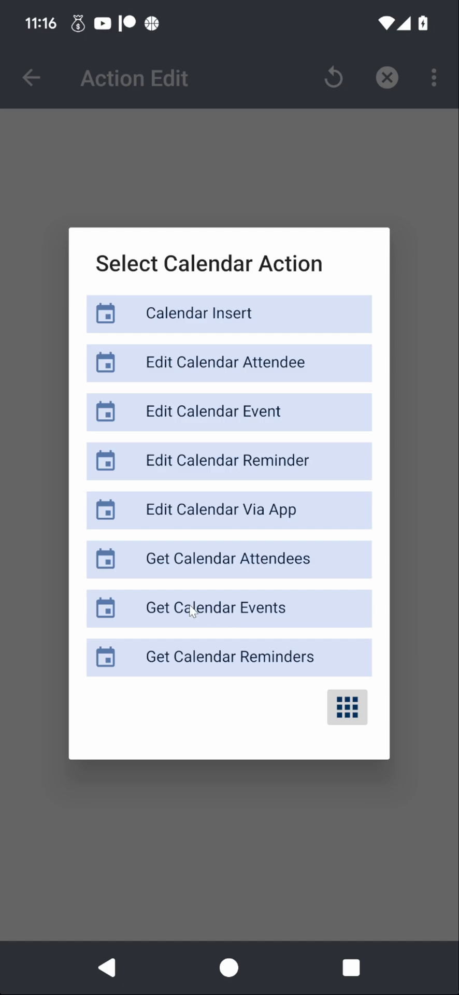
mouse_move(144, 592)
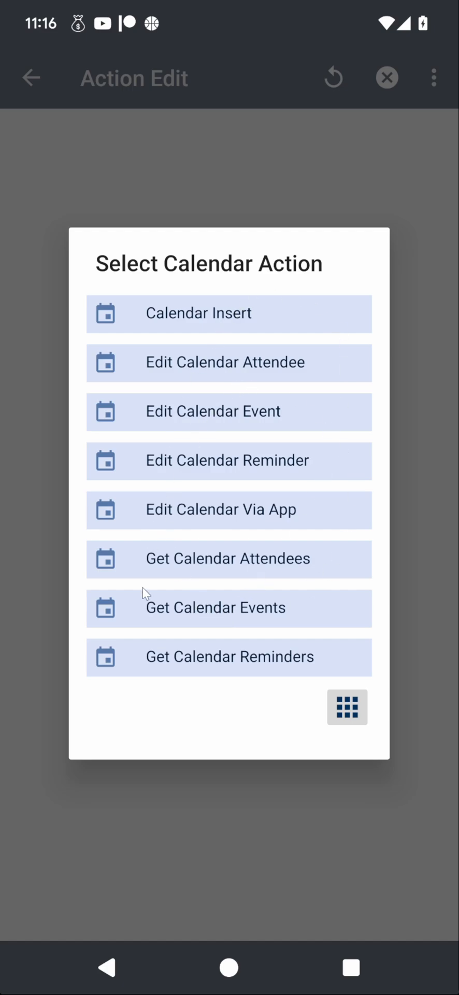
mouse_move(97, 928)
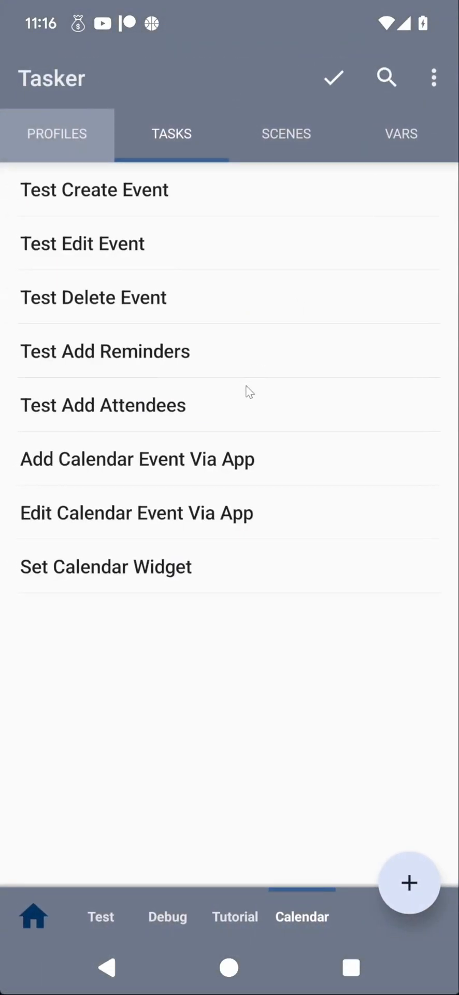
Step: Open the Test Create Event task from the Tasks tab
click(94, 190)
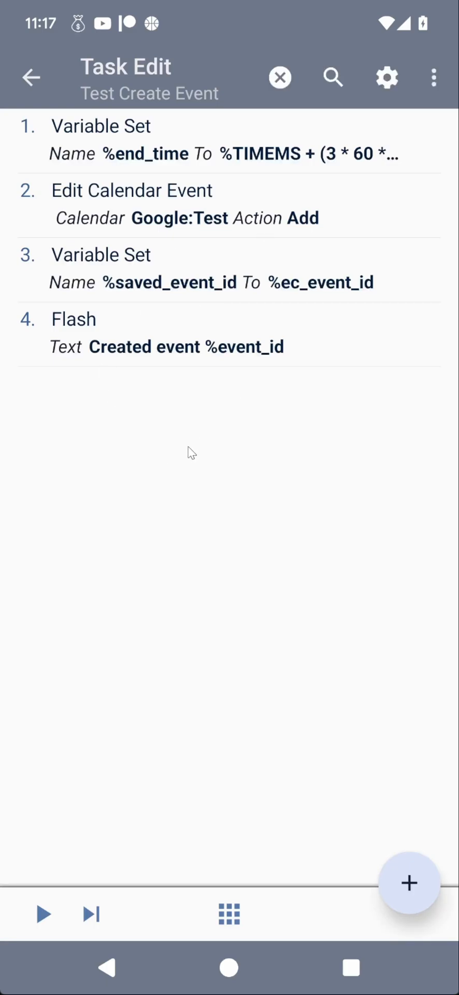
mouse_move(166, 535)
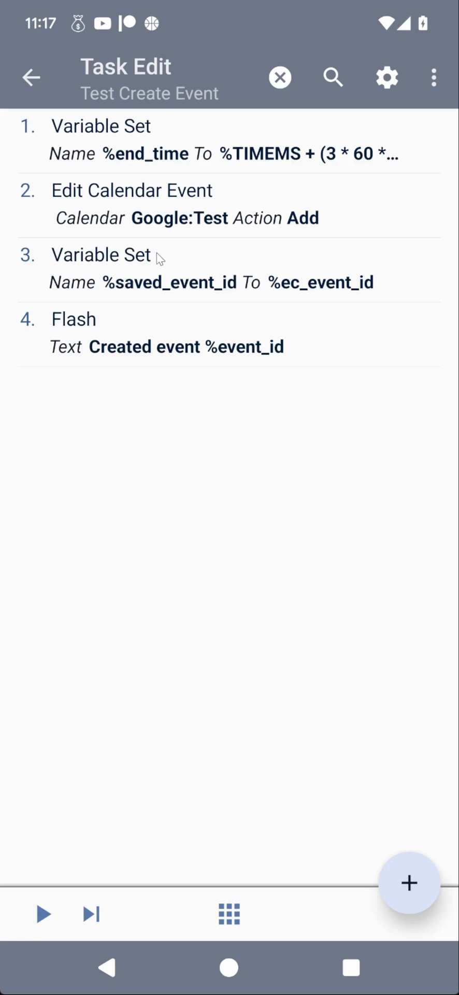
mouse_move(167, 207)
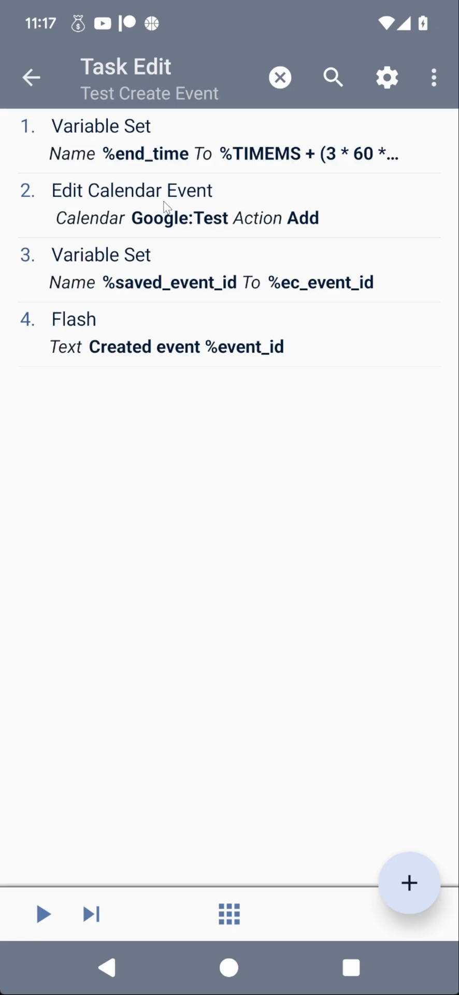
mouse_move(212, 166)
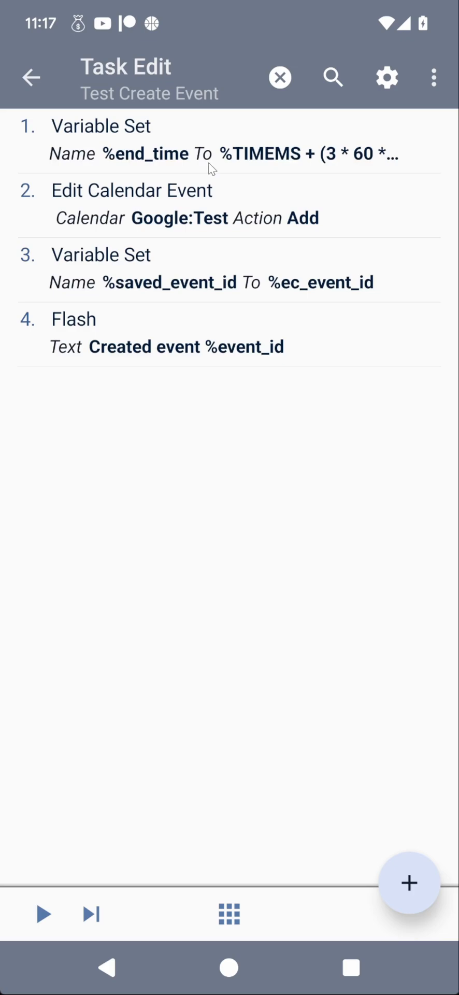
mouse_move(178, 215)
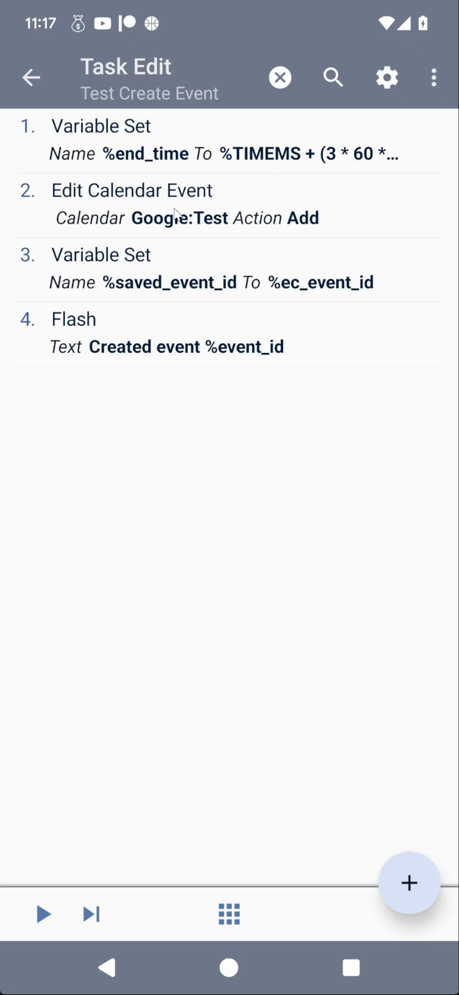
mouse_move(212, 234)
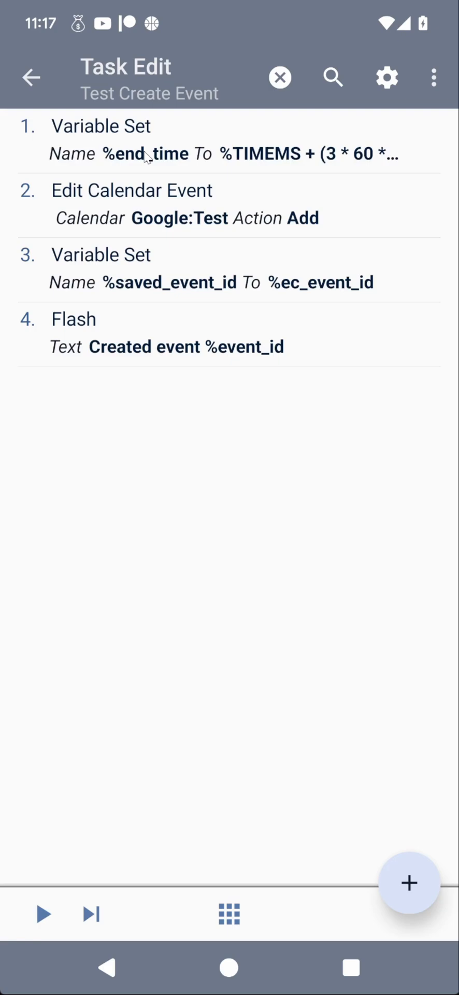
Step: Review the Edit Calendar Event step and set the Flash text to 'Created event %saved_event_id'
click(131, 204)
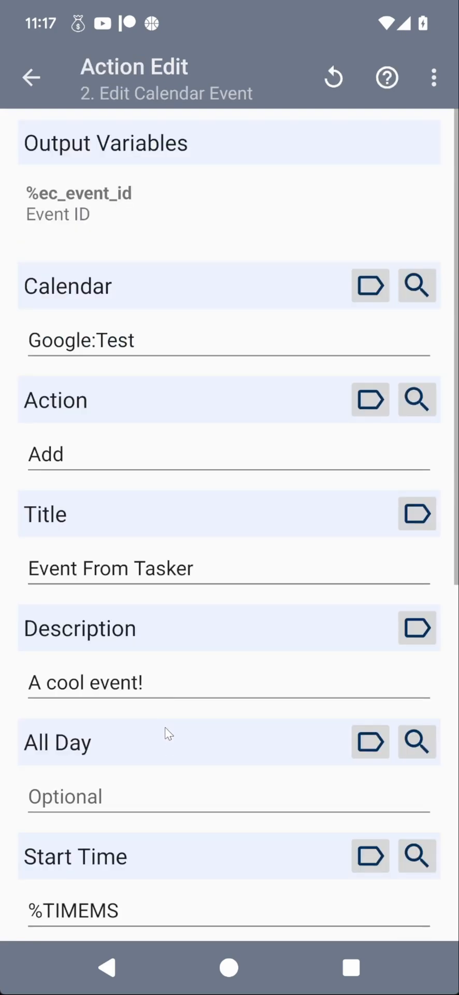
scroll(down, 3)
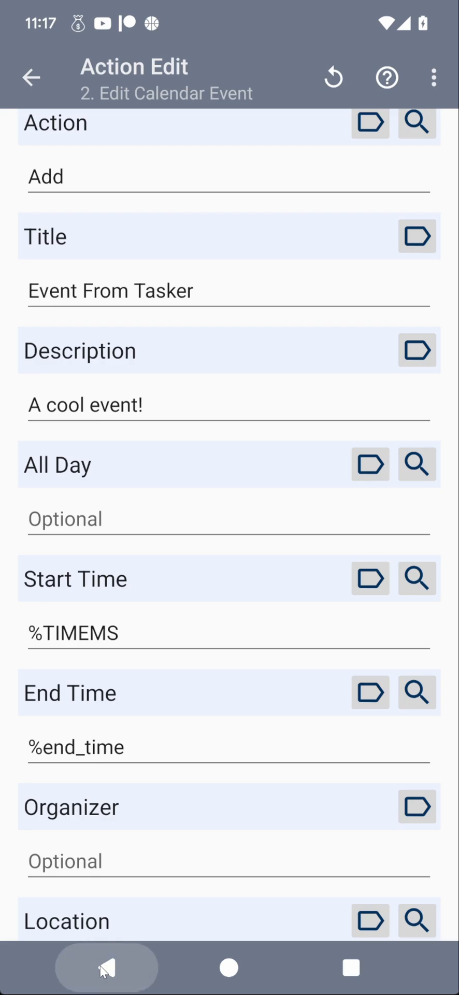
click(31, 77)
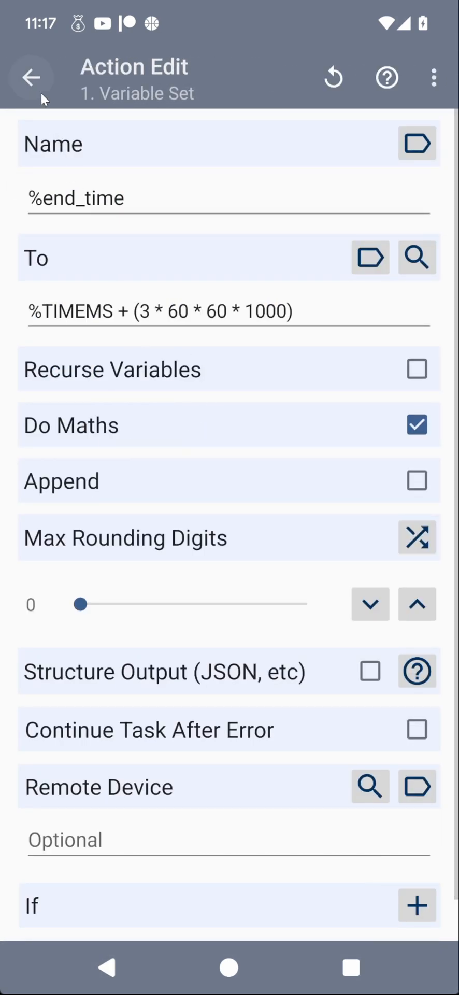
click(31, 77)
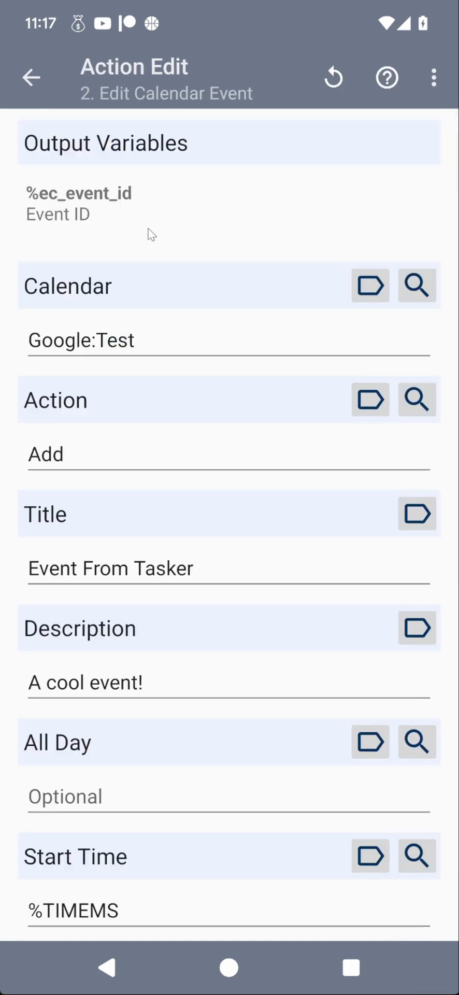
click(31, 77)
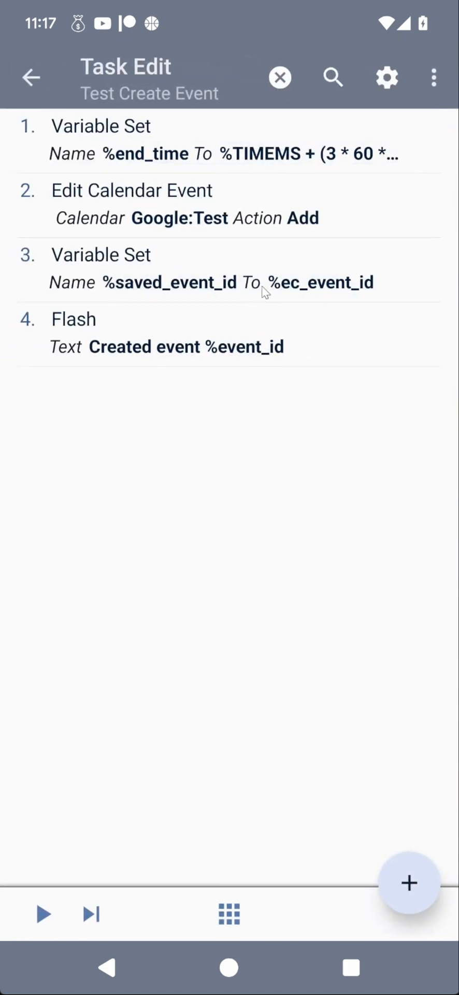
mouse_move(202, 298)
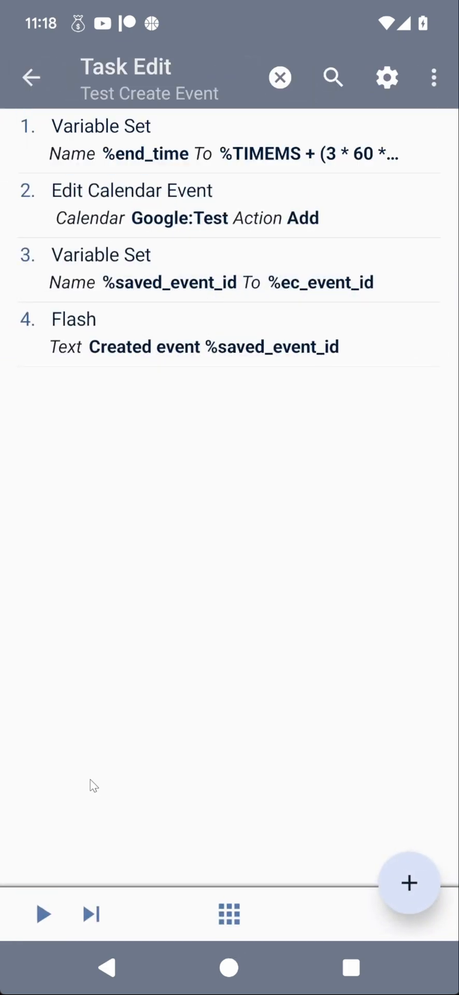
Step: Run Test Create Event and scroll through the calendar event step's fields
click(43, 914)
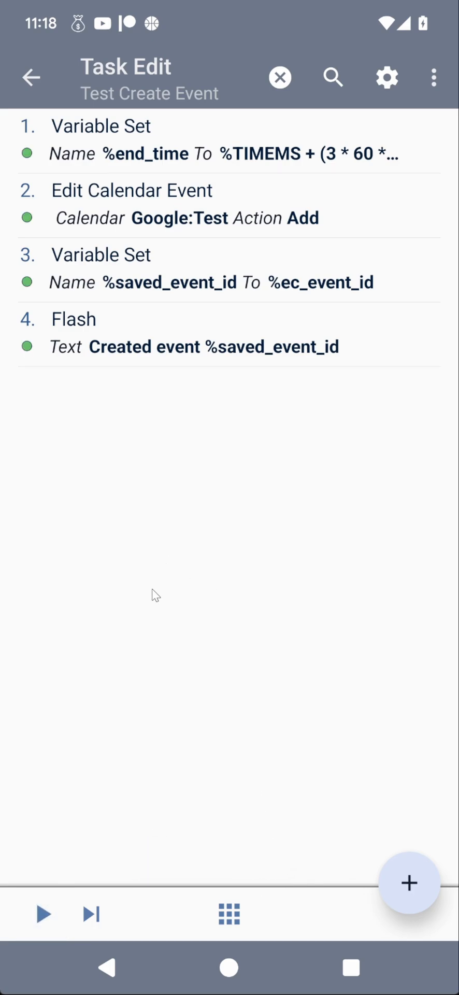
mouse_move(311, 457)
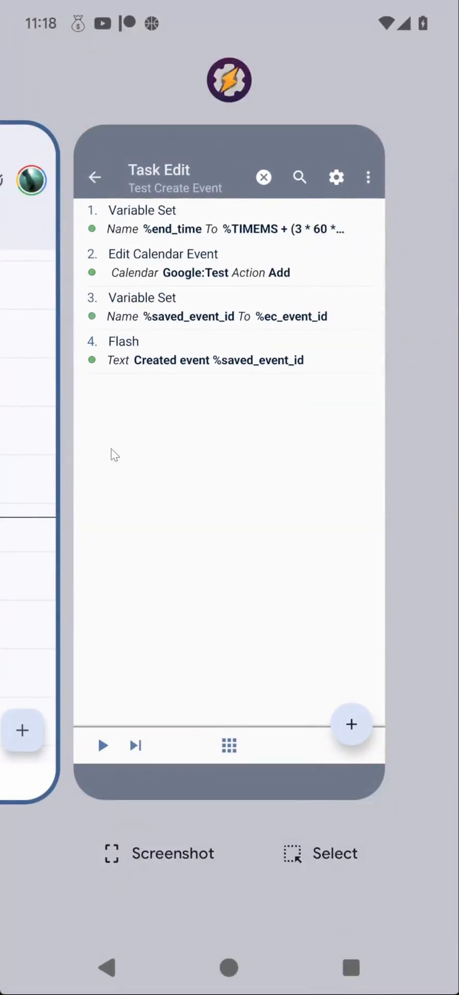
click(163, 262)
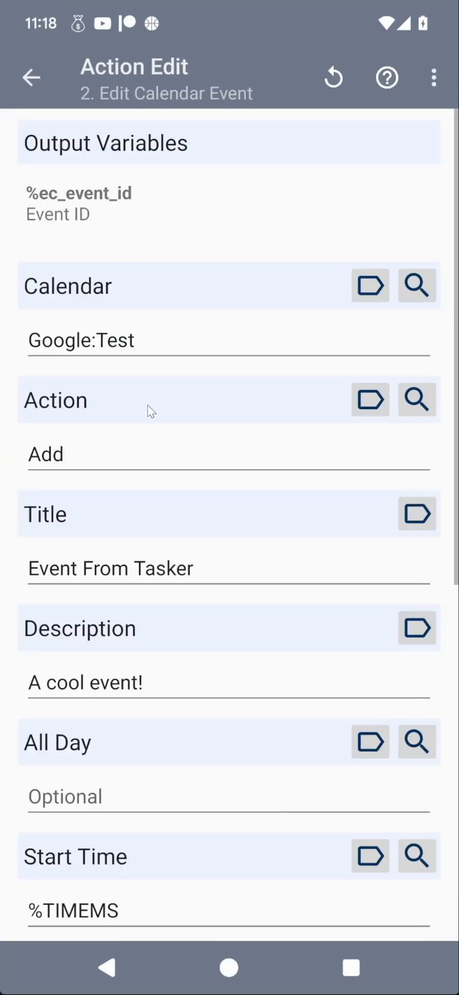
mouse_move(184, 780)
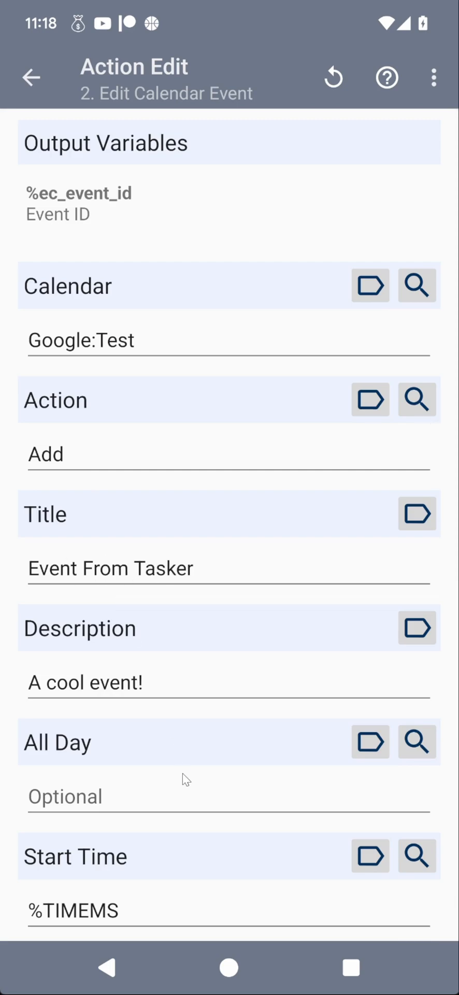
scroll(down, 3)
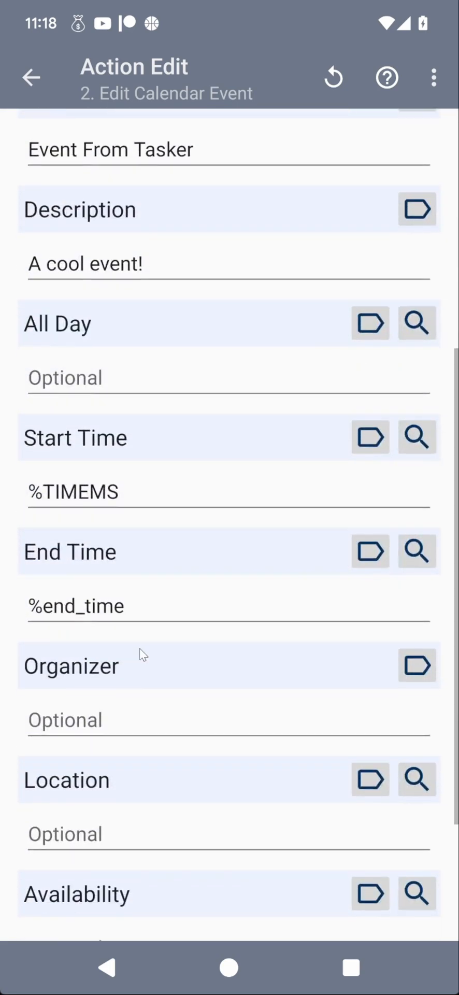
scroll(down, 3)
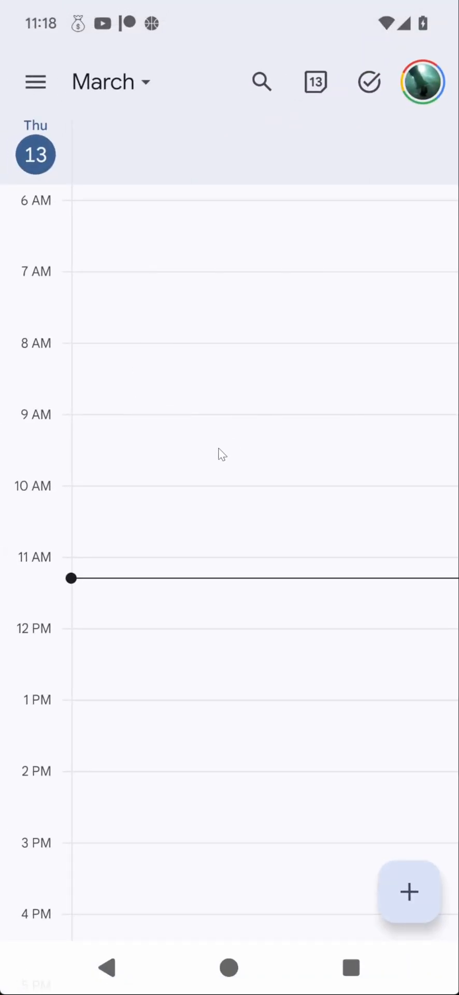
Step: Refresh the day view and confirm 'Event From Tasker', 11:18 AM–2:18 PM, on Test
click(35, 82)
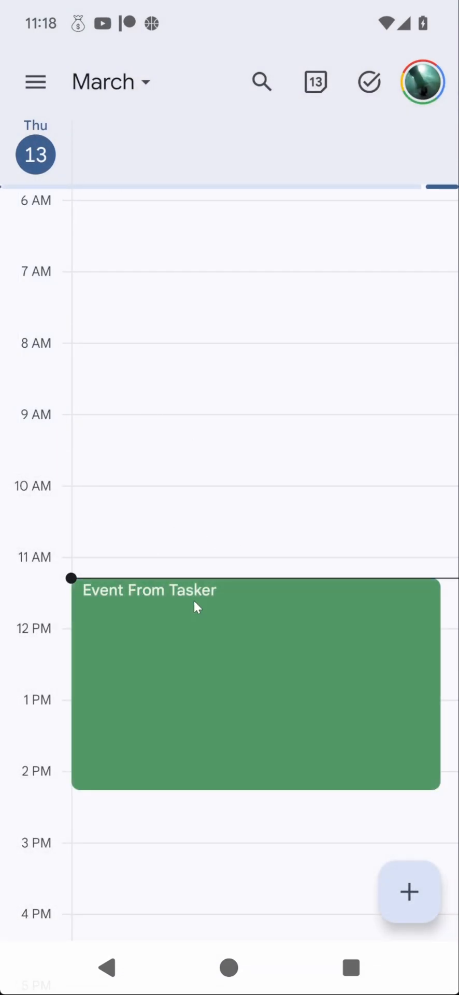
mouse_move(159, 664)
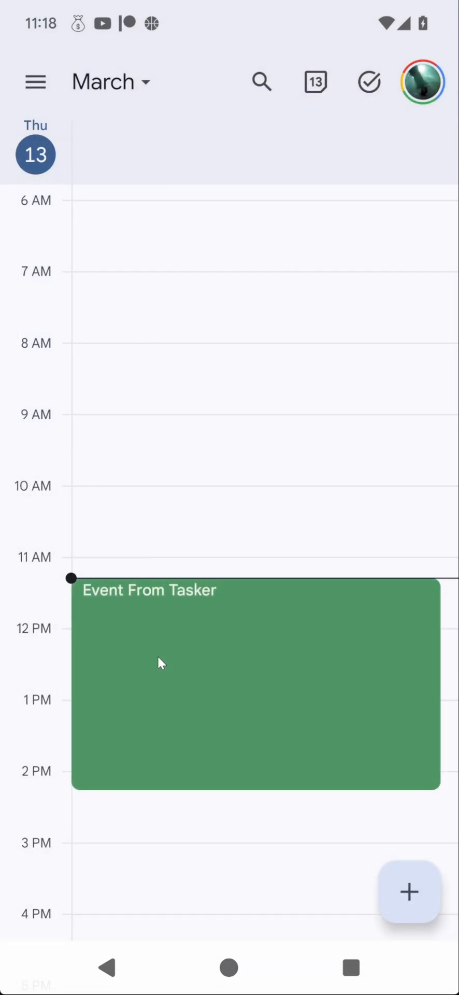
mouse_move(168, 646)
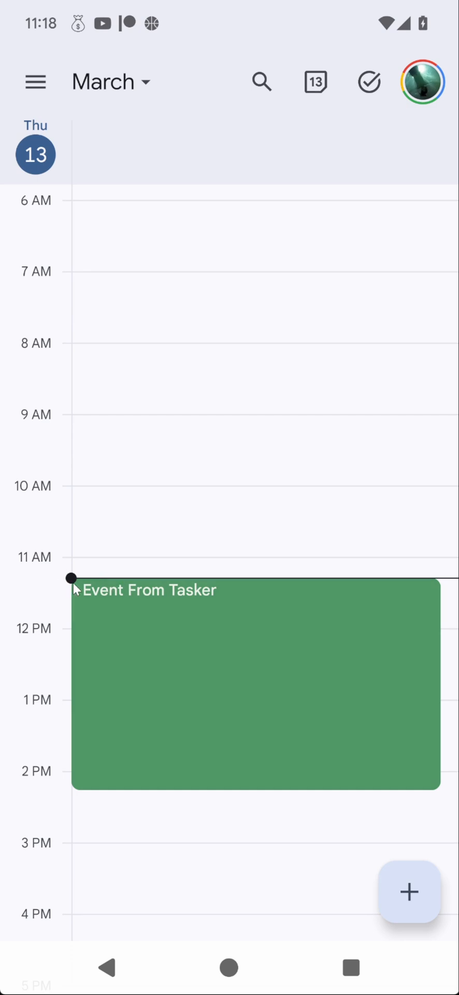
mouse_move(185, 661)
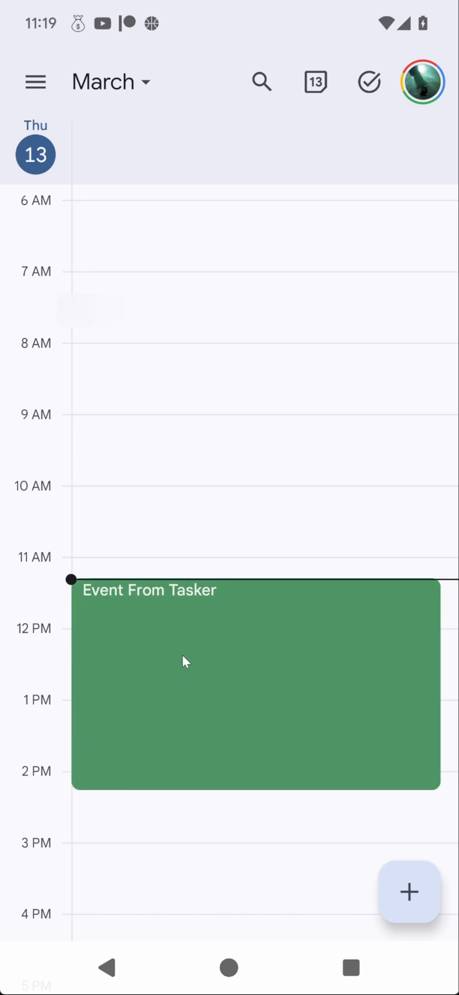
click(254, 682)
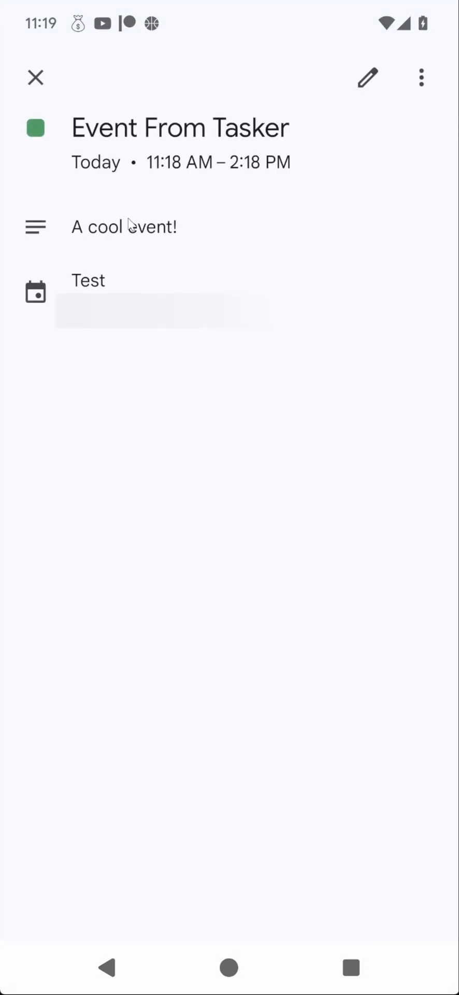
mouse_move(236, 238)
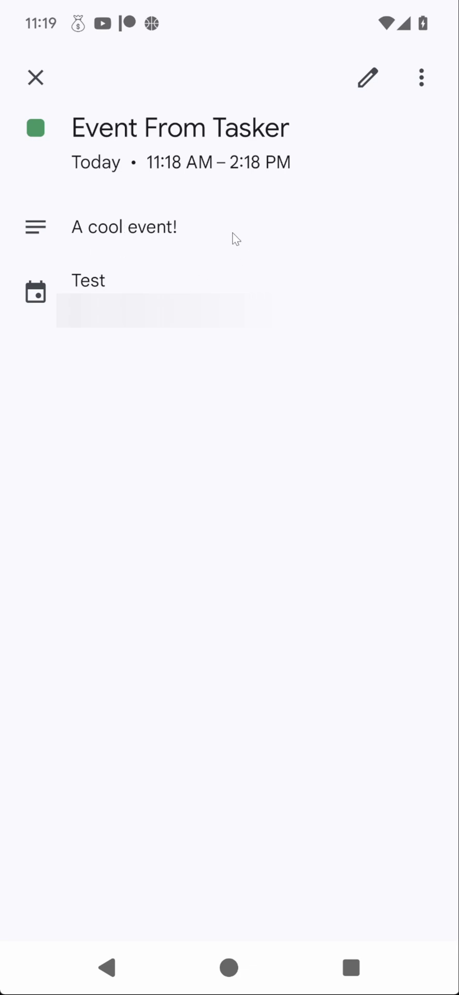
mouse_move(187, 226)
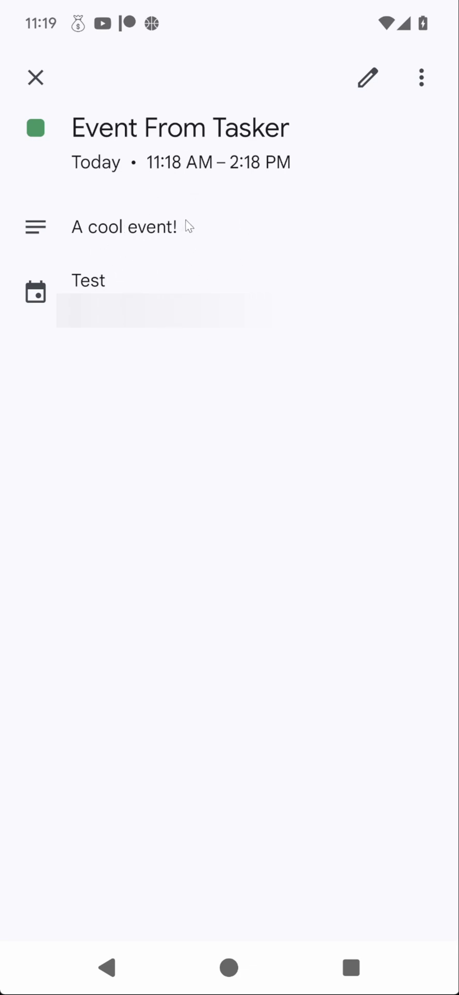
mouse_move(150, 193)
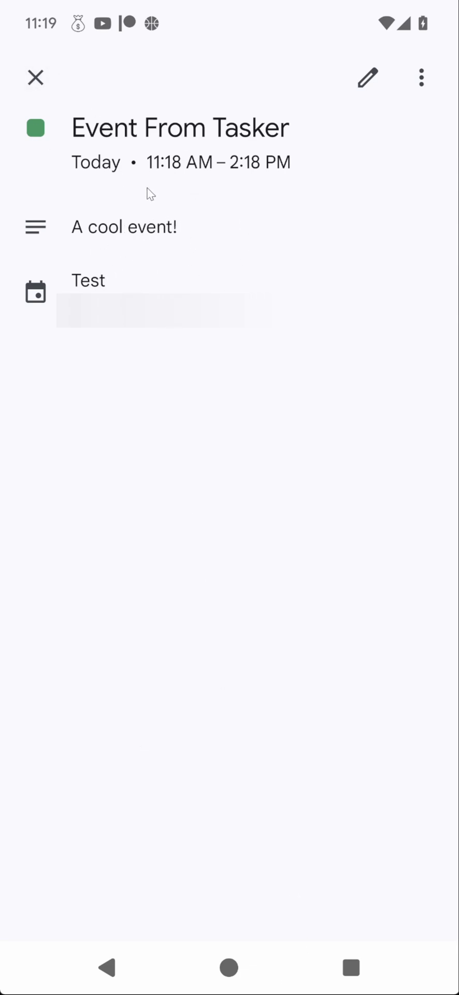
click(36, 76)
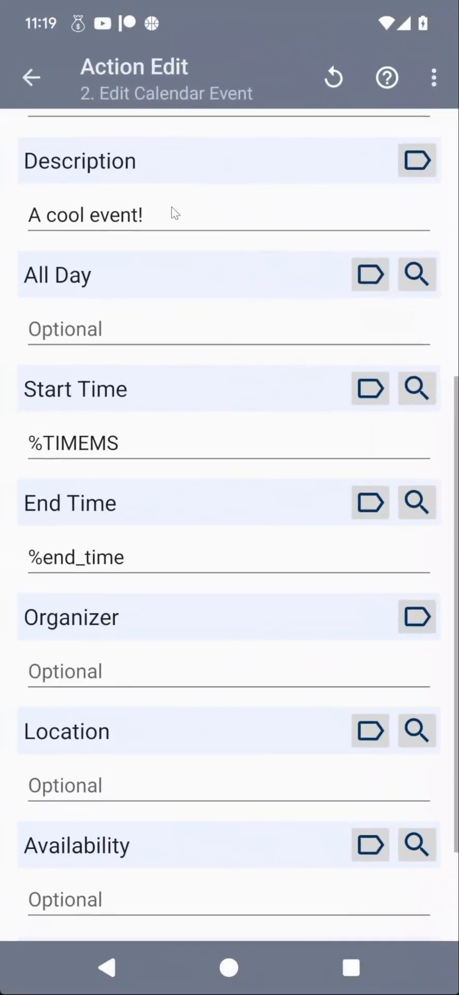
Step: Open Test Edit Event and change the end-time expression from 3 to 5 hours
click(31, 76)
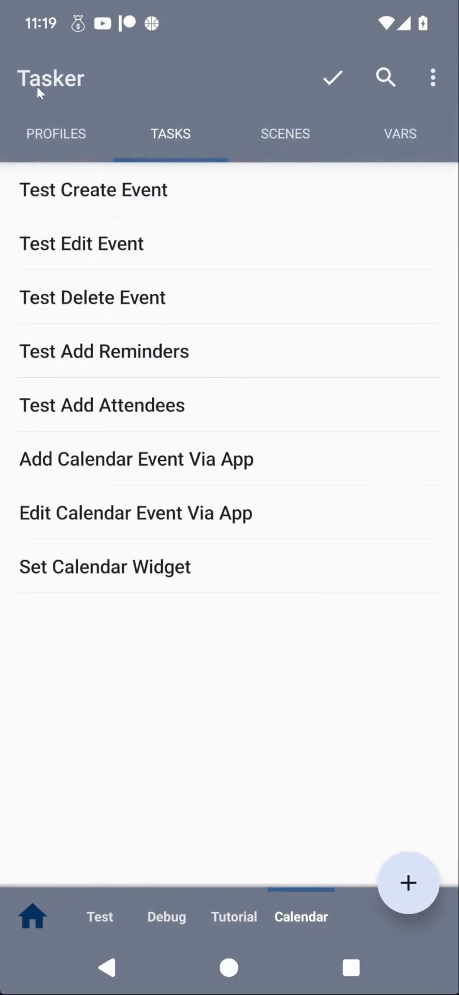
click(81, 243)
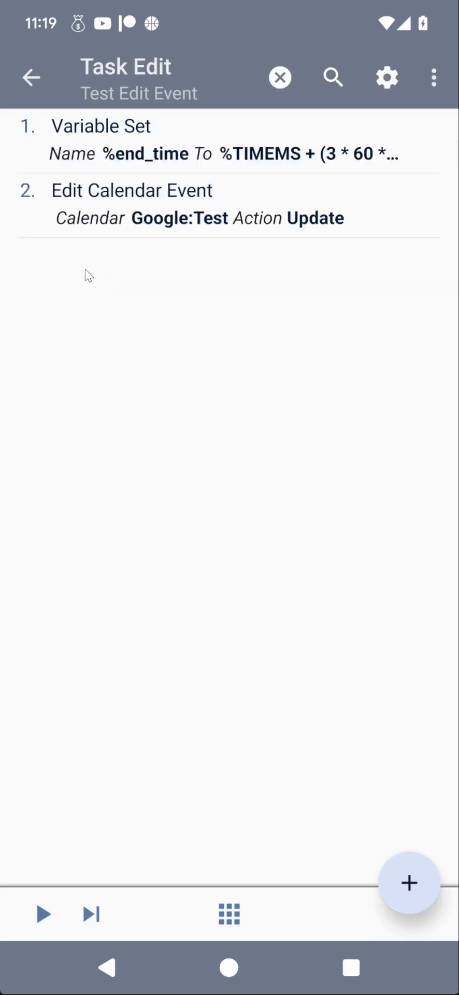
mouse_move(117, 141)
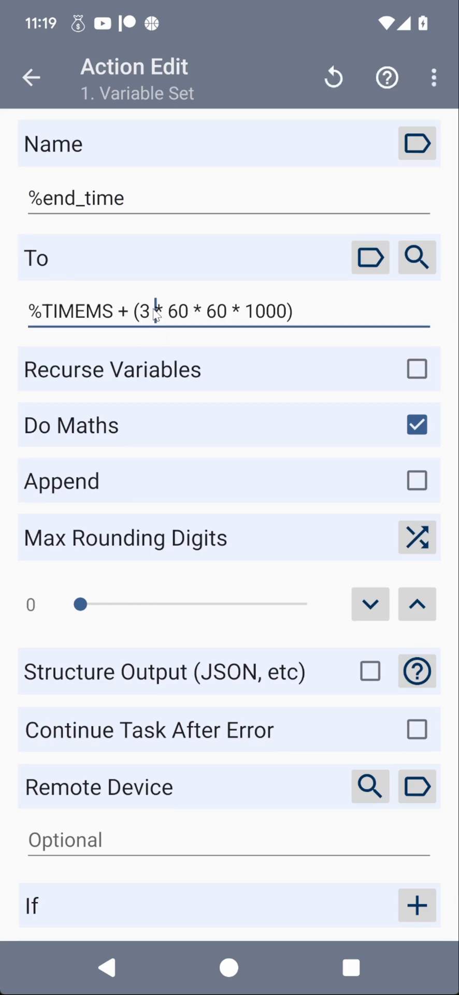
text(5)
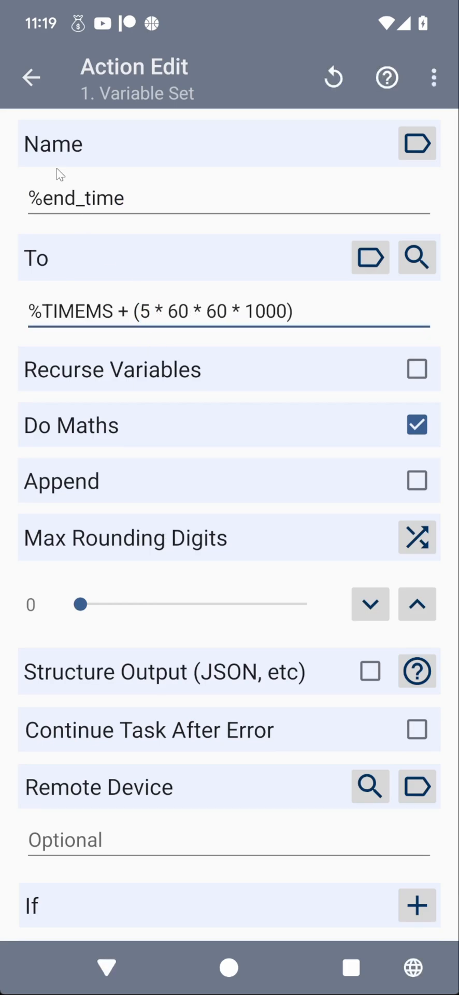
click(31, 77)
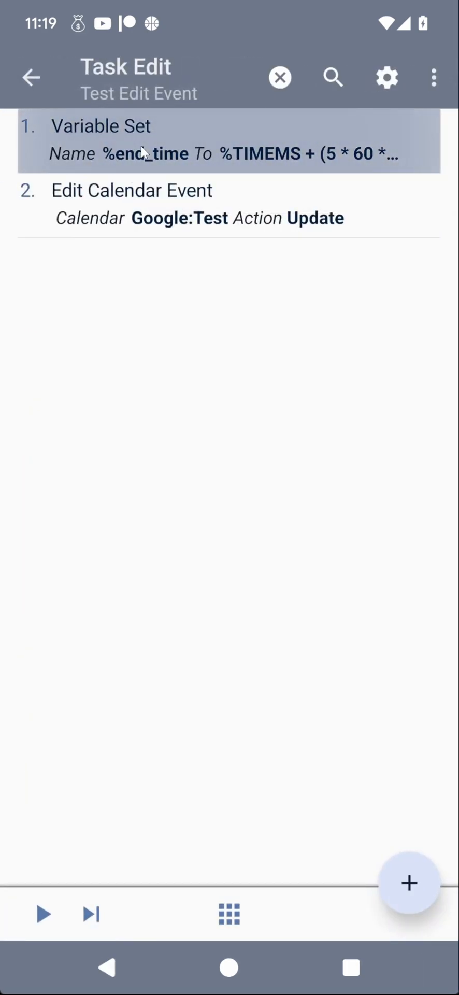
Step: Review the Update step that retitles the saved event 'An edit from Tasker!'
click(131, 203)
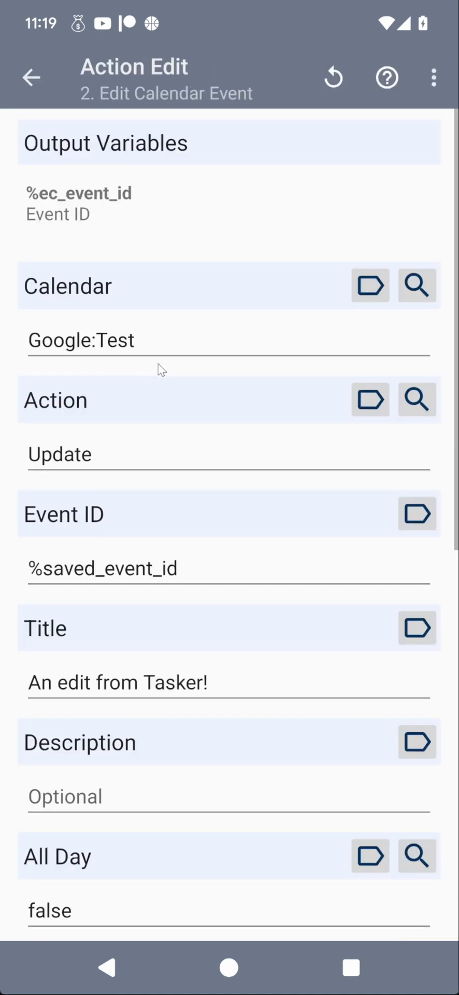
scroll(down, 3)
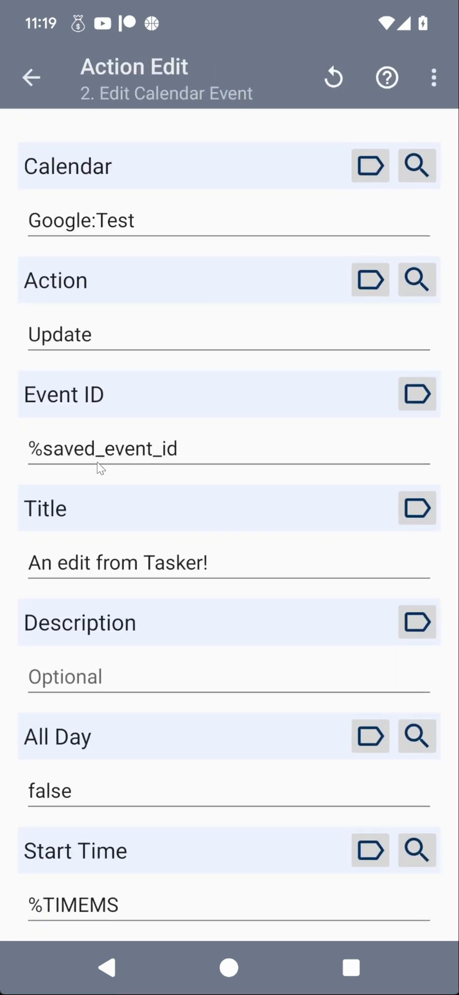
mouse_move(158, 553)
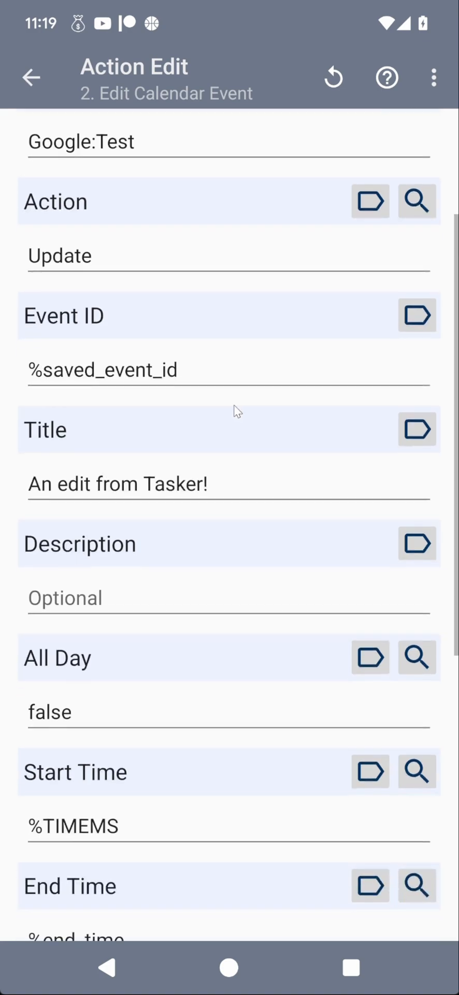
scroll(down, 3)
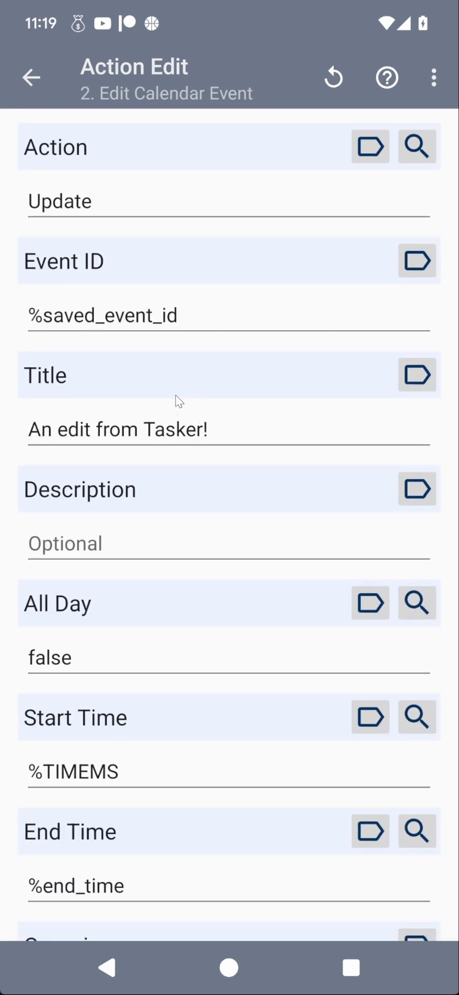
scroll(down, 3)
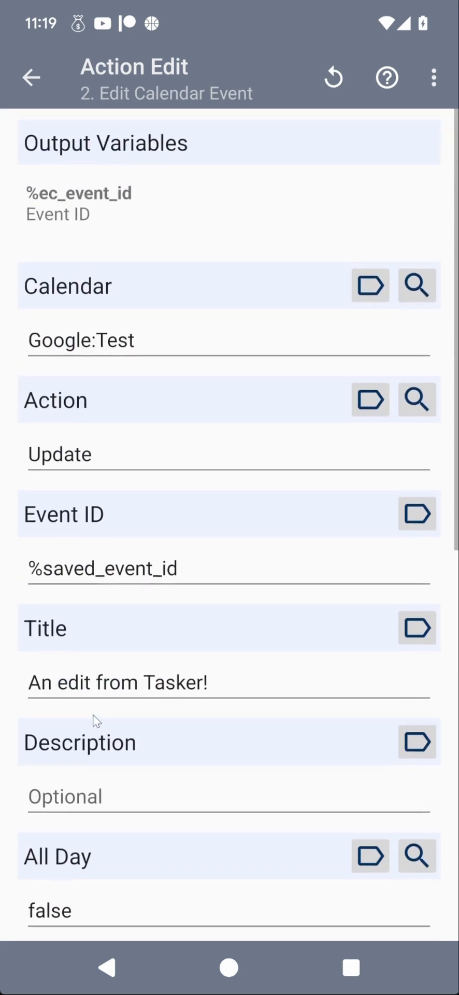
scroll(down, 3)
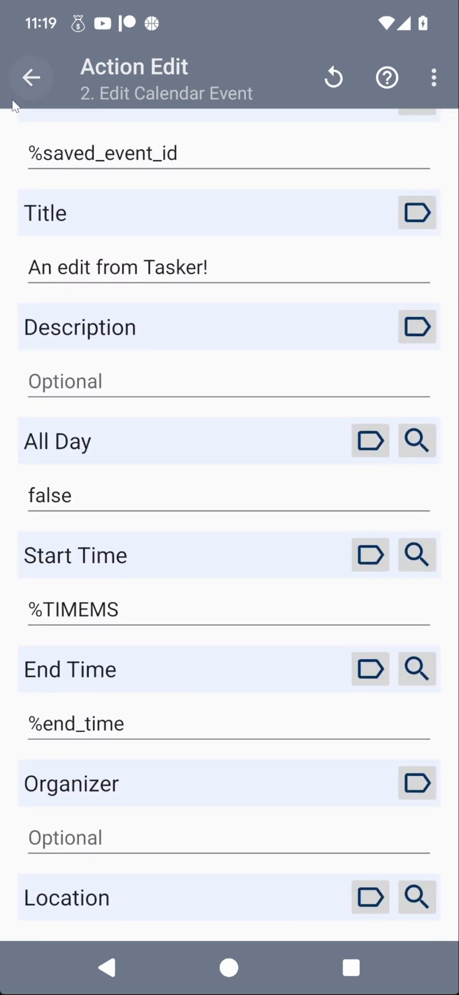
click(30, 77)
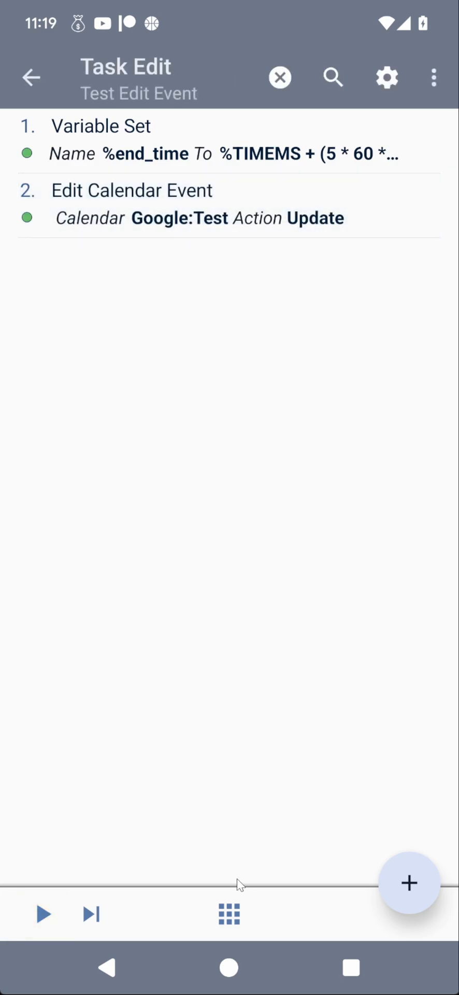
Step: Inspect the event retitled 'An edit from Tasker!' running to about 4:20 PM
key(recent_apps)
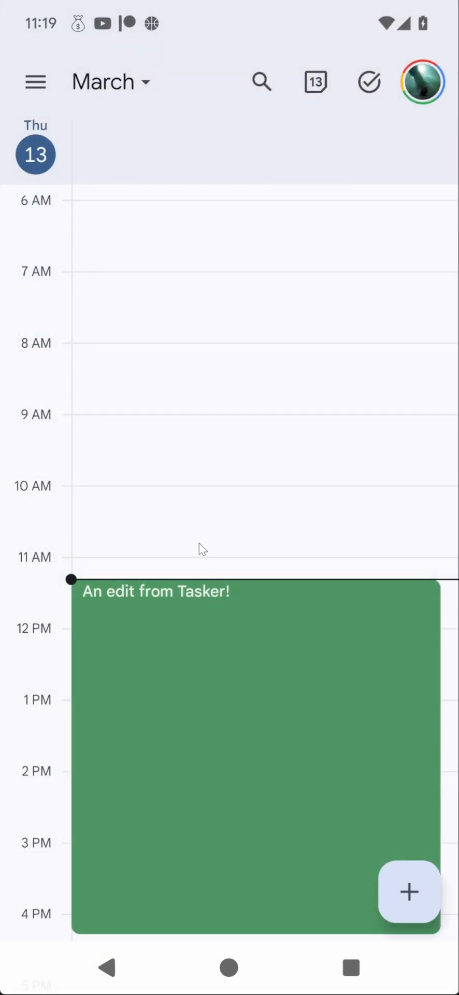
scroll(down, 3)
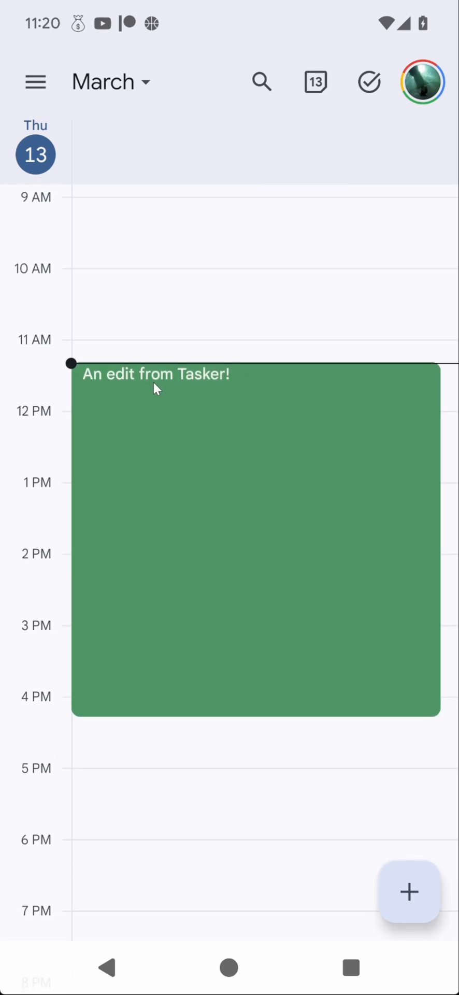
mouse_move(98, 384)
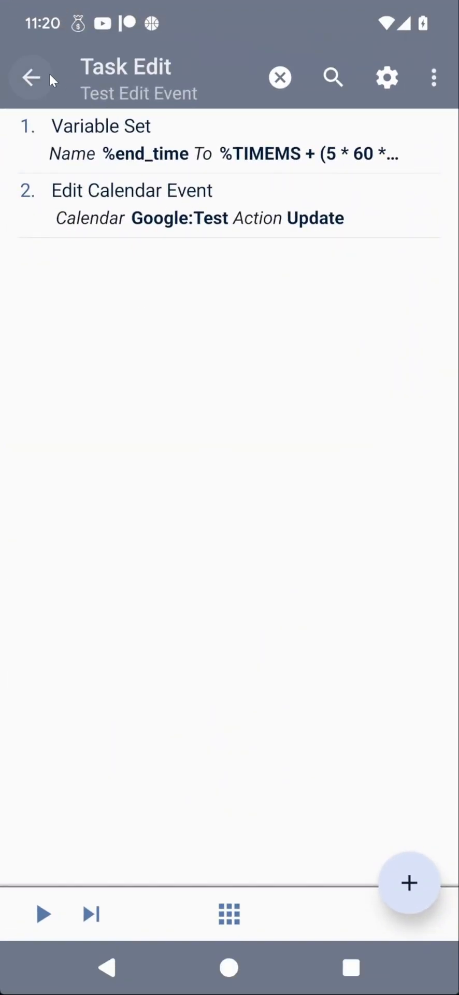
Step: Open Test Delete Event, review its Delete step on %saved_event_id, and run it
click(31, 76)
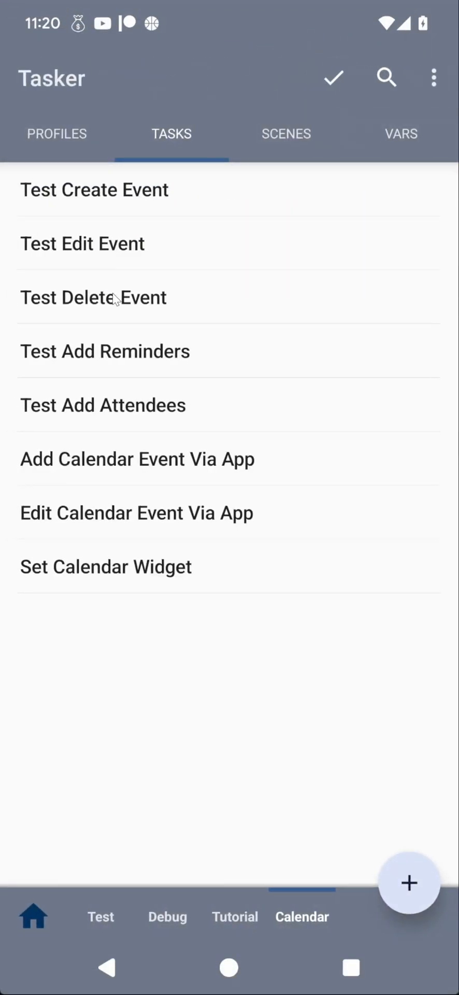
click(92, 297)
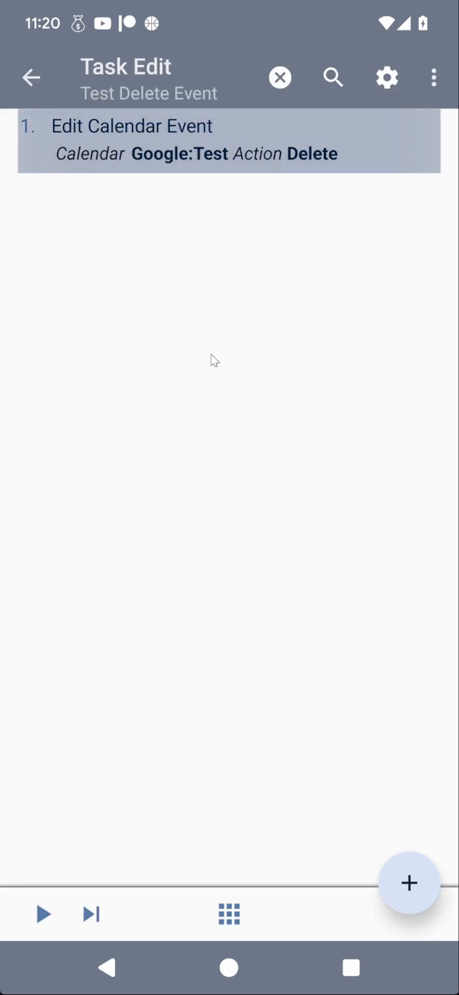
click(131, 140)
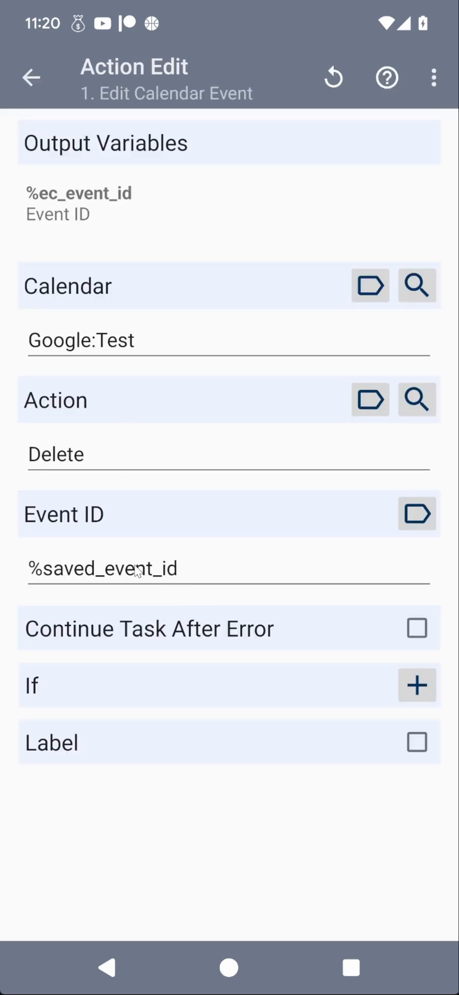
mouse_move(109, 416)
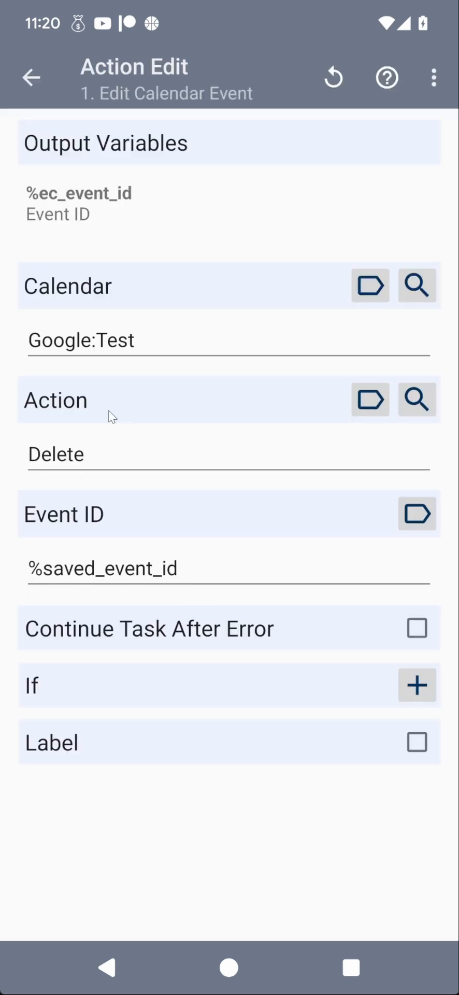
click(30, 77)
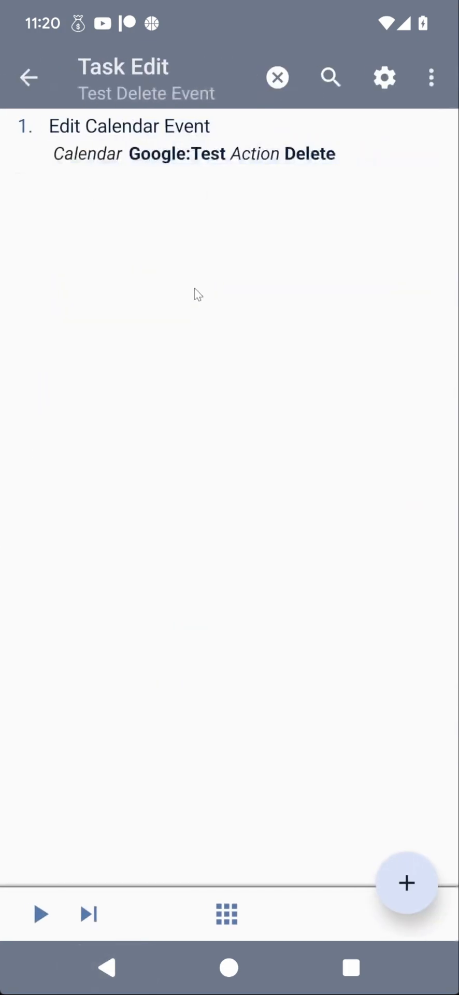
click(351, 967)
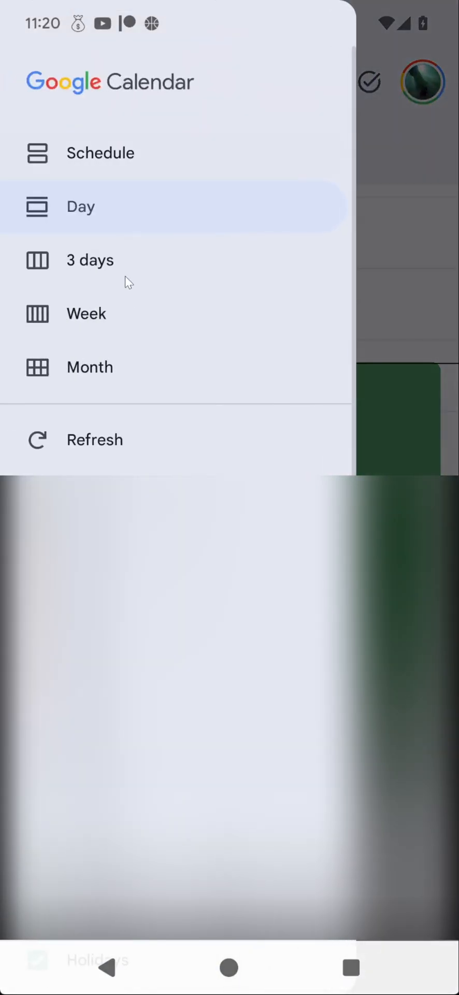
Step: Refresh Google Calendar twice until Thursday the 13th shows no event
click(80, 206)
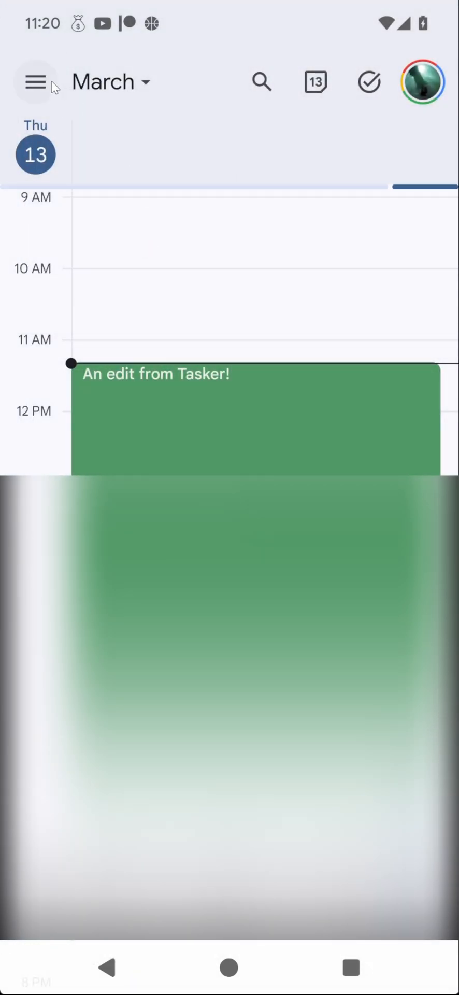
click(35, 82)
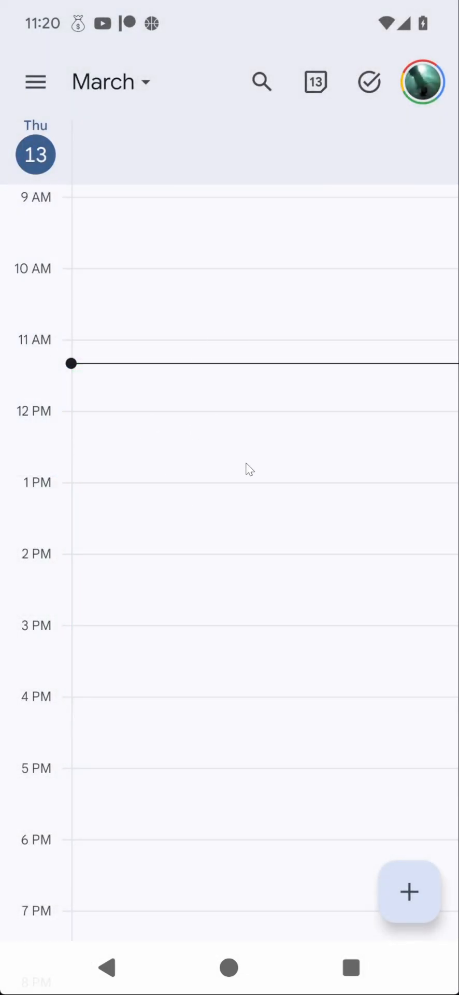
mouse_move(360, 987)
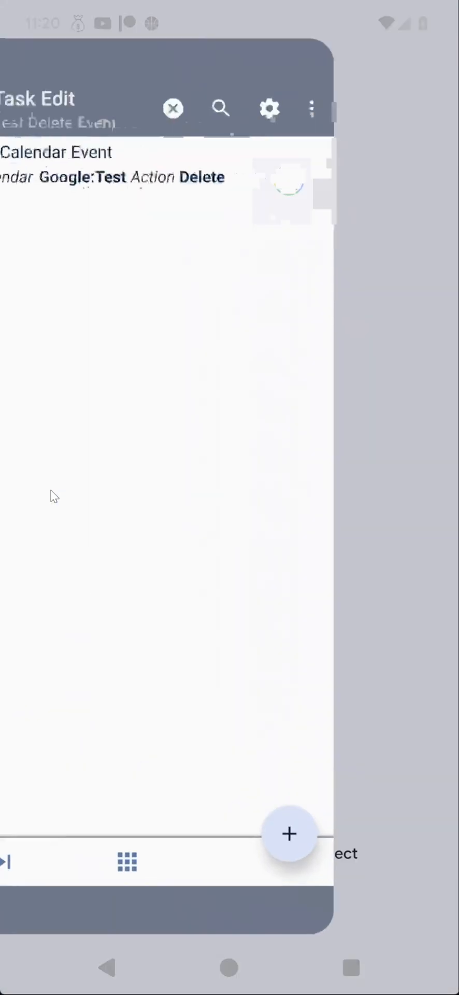
Step: Back in Tasker, inspect the Test Add Reminders task's reminder action
click(172, 108)
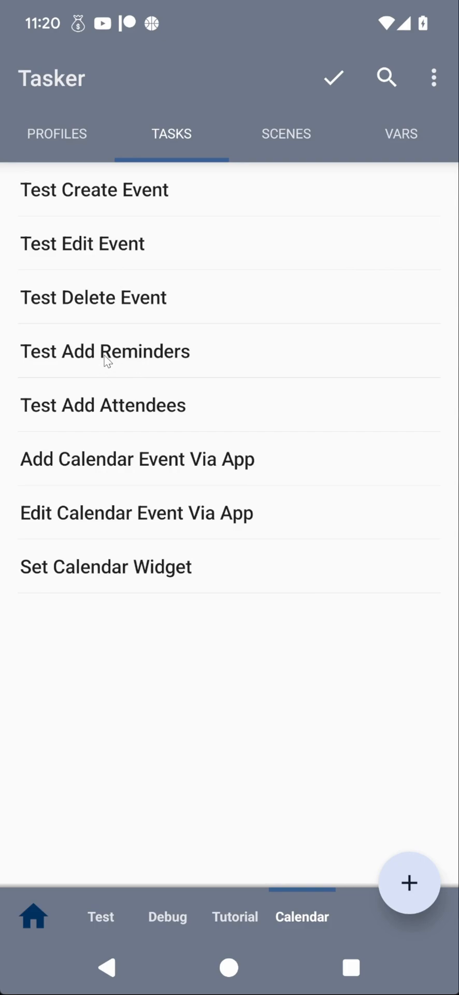
click(104, 351)
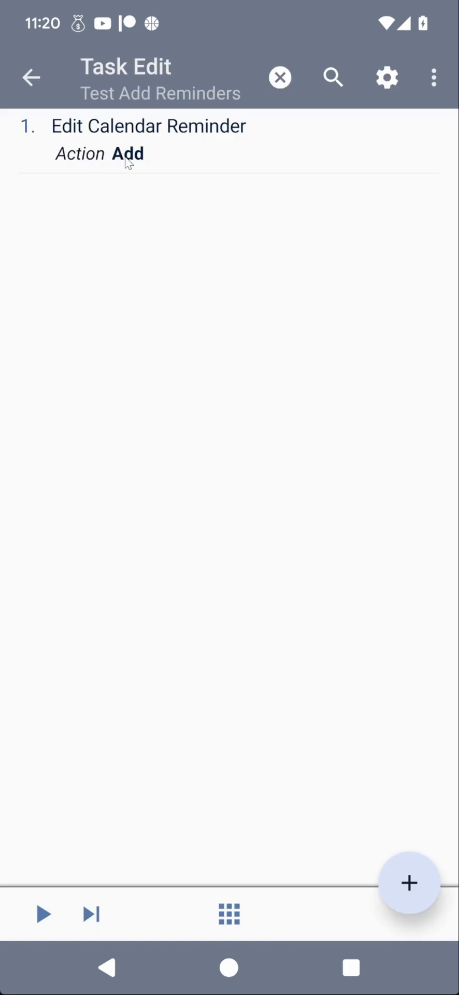
mouse_move(151, 133)
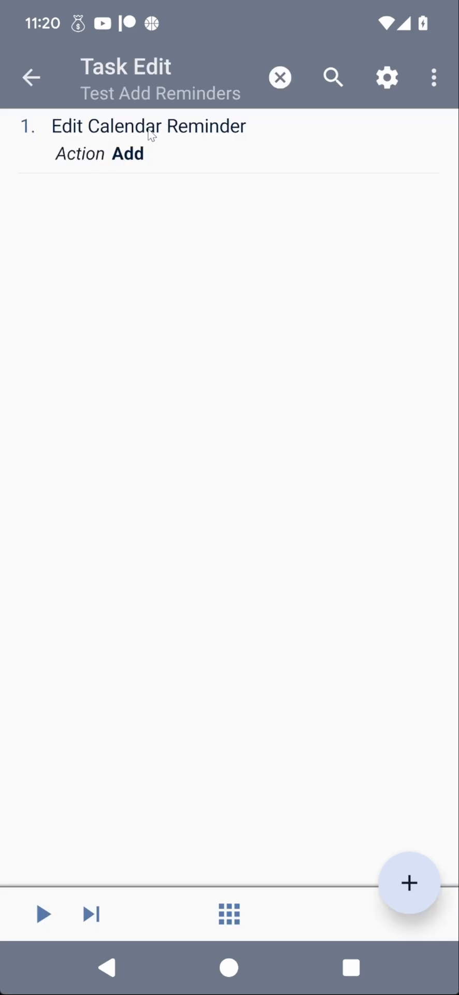
mouse_move(102, 159)
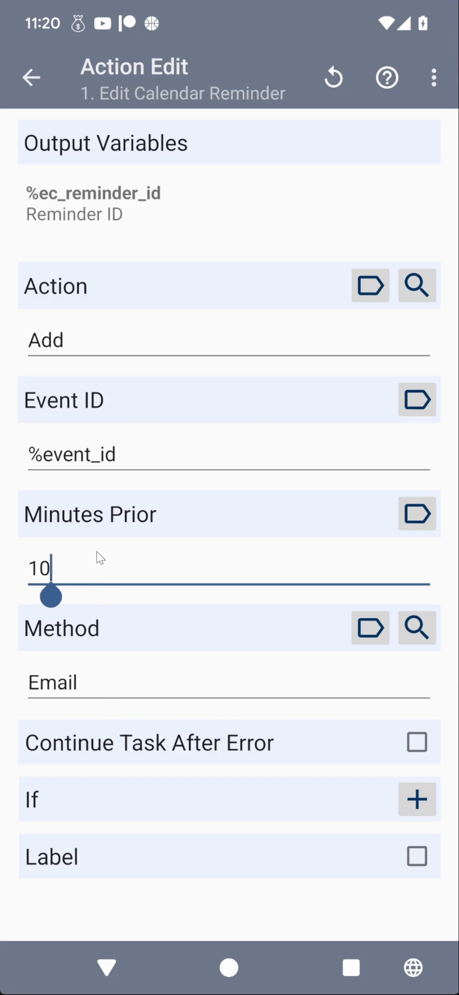
click(31, 77)
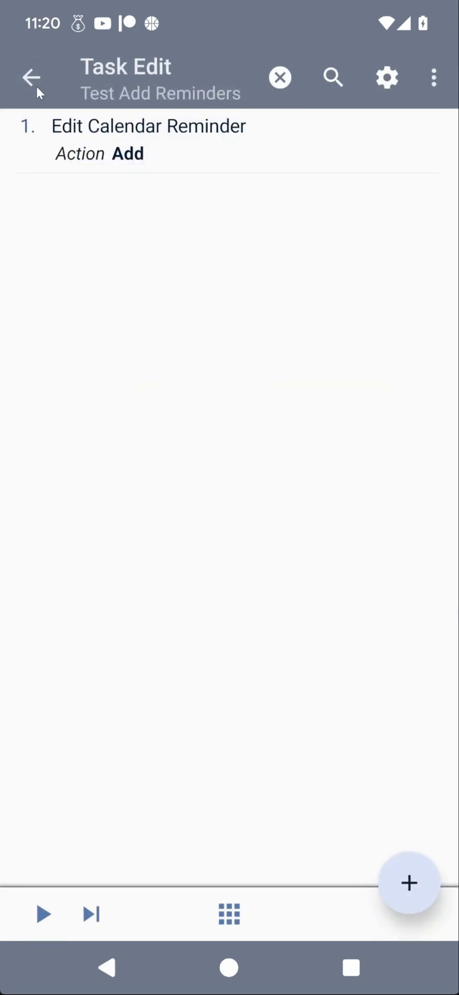
click(31, 77)
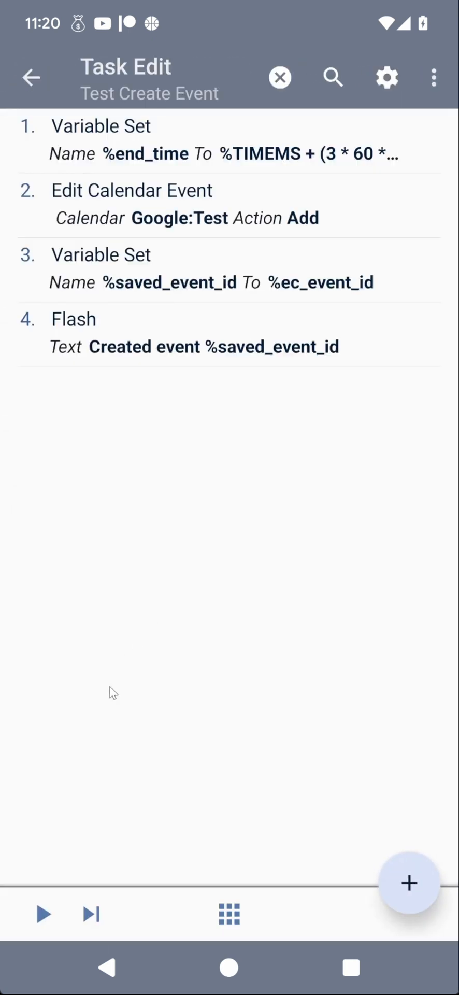
Step: Run Test Create Event to make event 957, then run Test Add Reminders
click(43, 913)
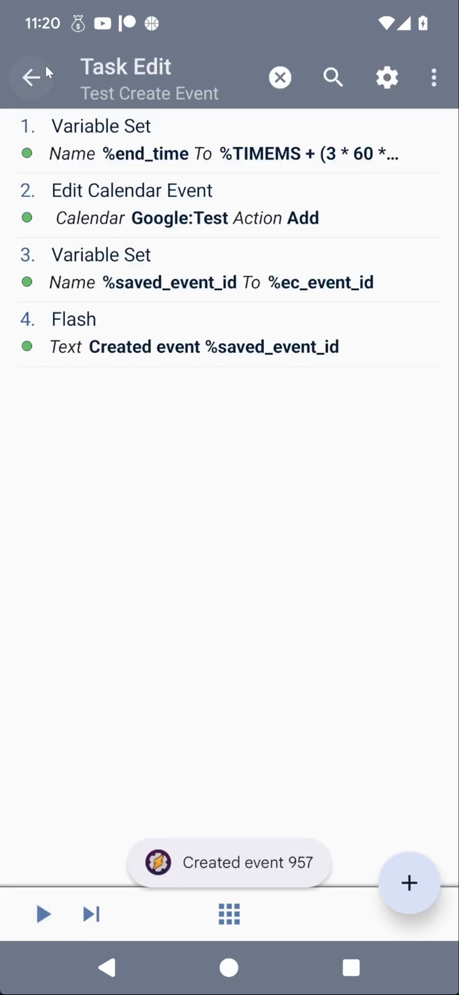
click(31, 76)
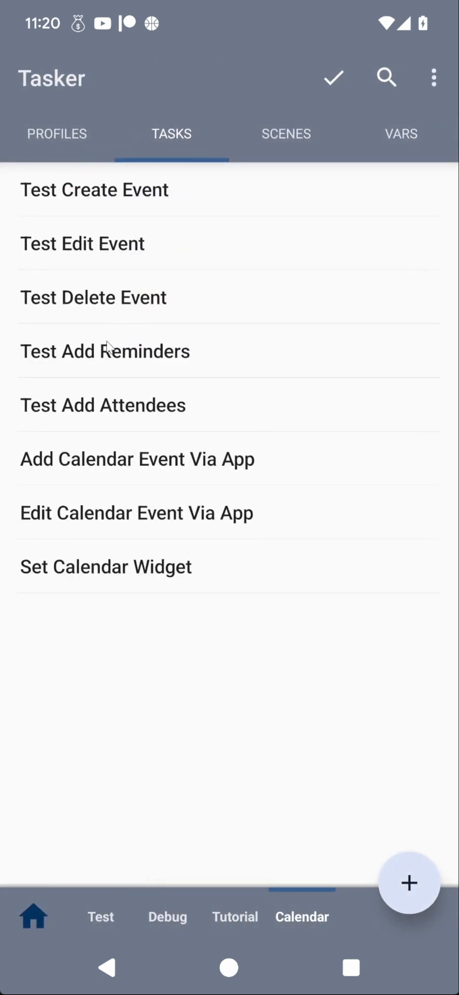
click(105, 351)
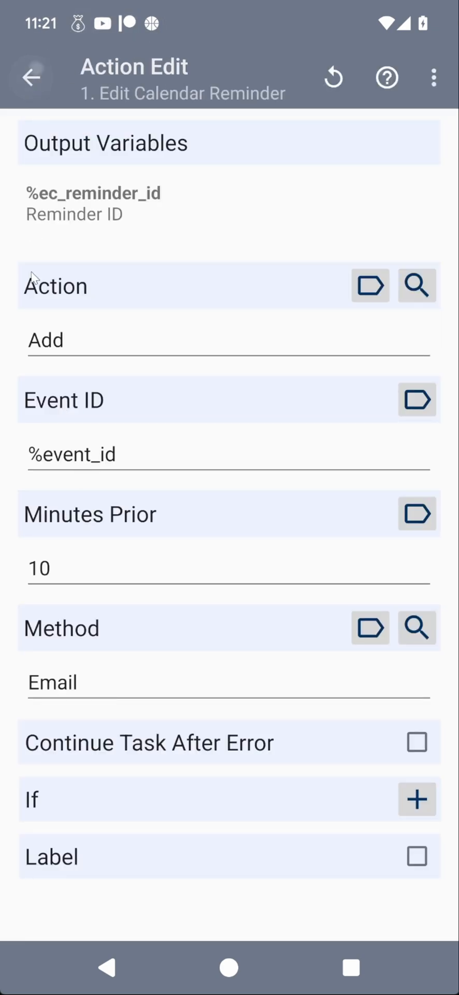
click(30, 77)
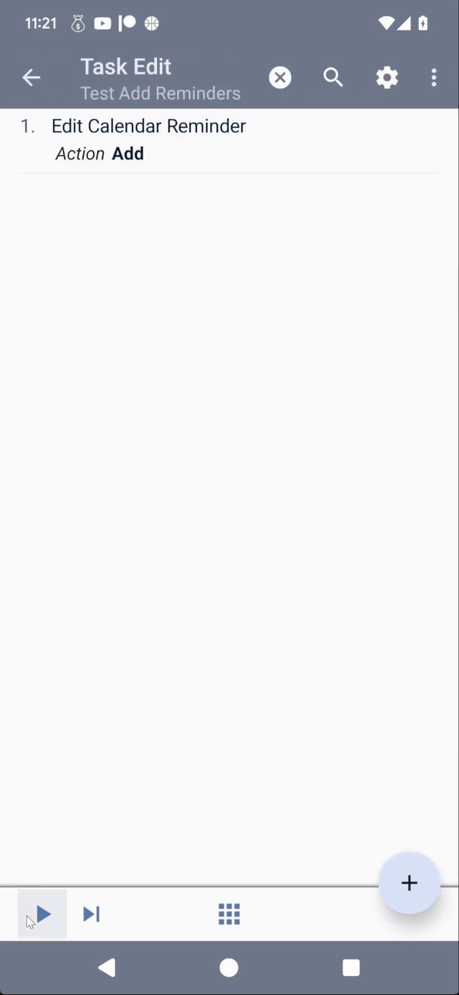
click(41, 914)
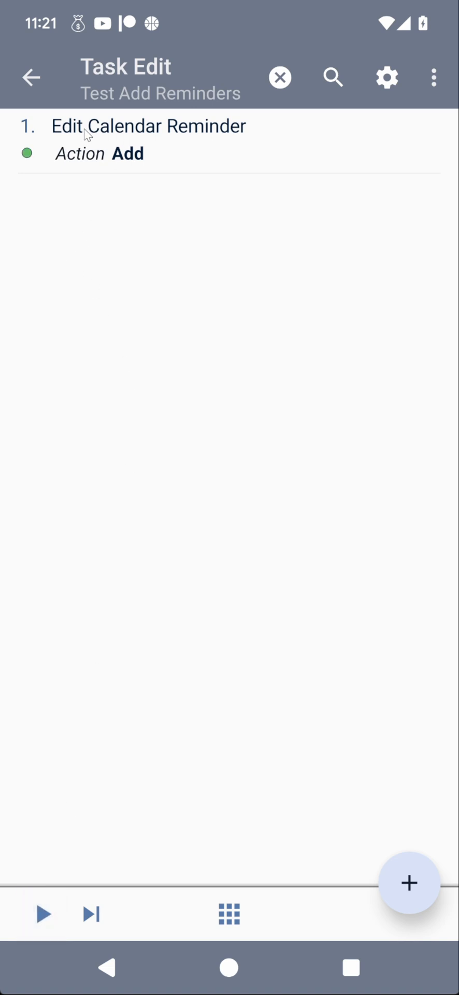
mouse_move(199, 554)
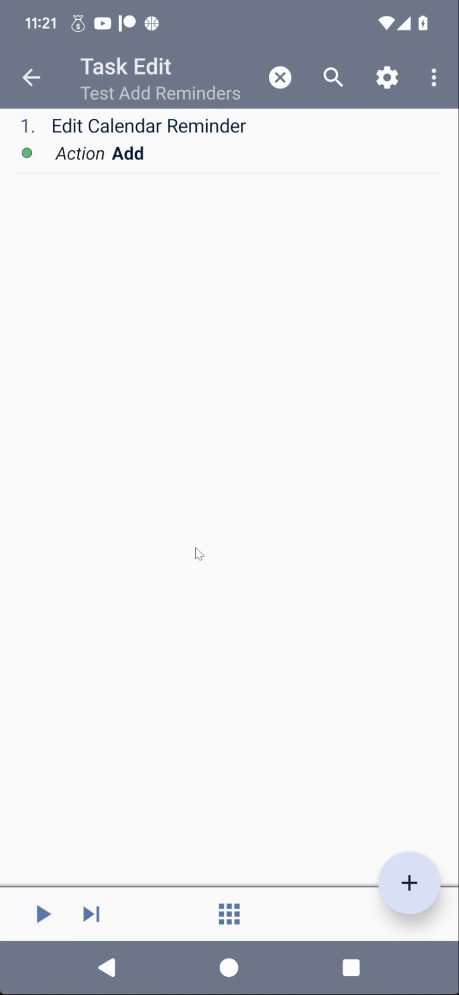
click(229, 967)
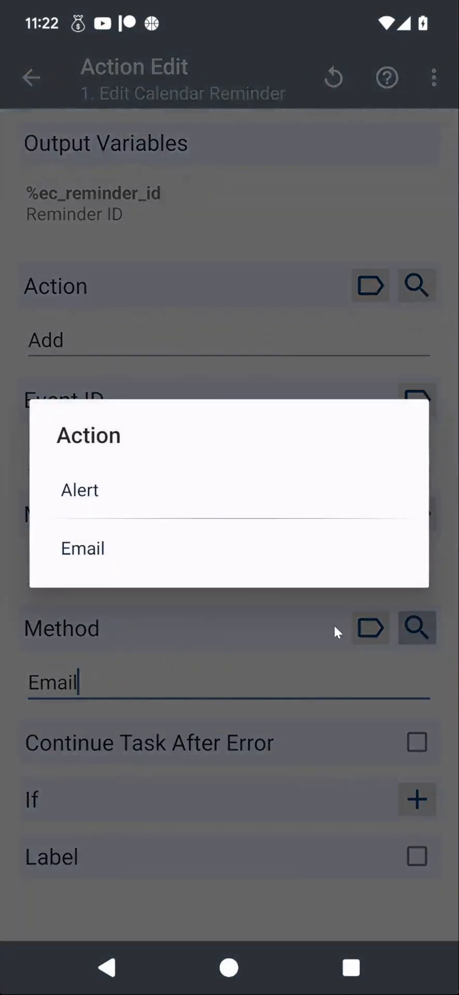
Step: Switch the reminder on %saved_event_id to the Alert method and adjust Minutes Prior
click(80, 490)
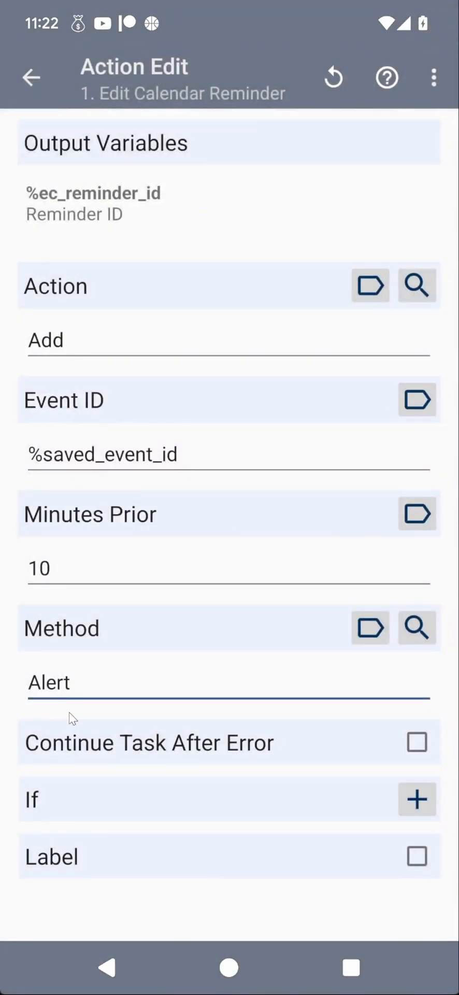
click(38, 568)
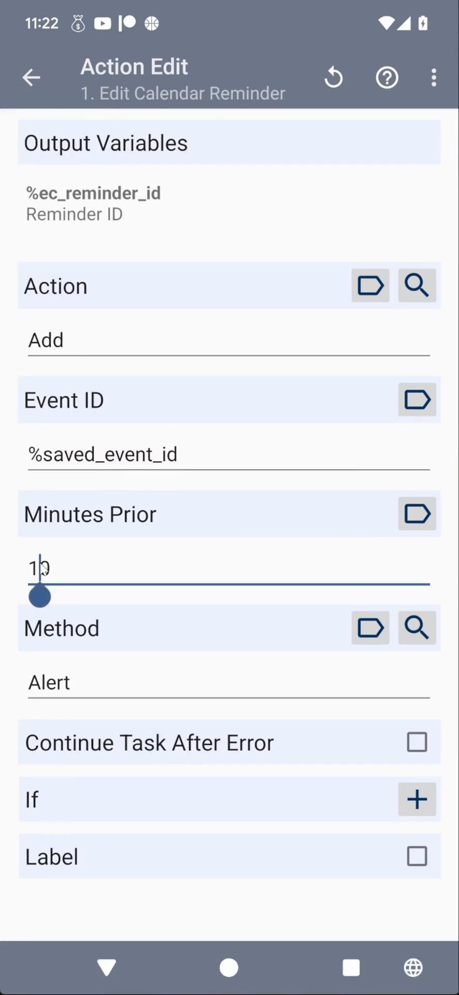
click(30, 77)
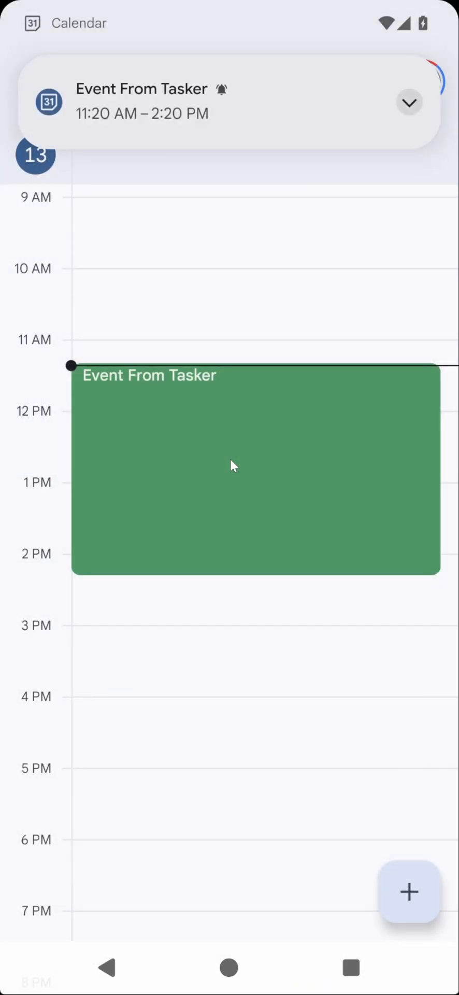
mouse_move(160, 426)
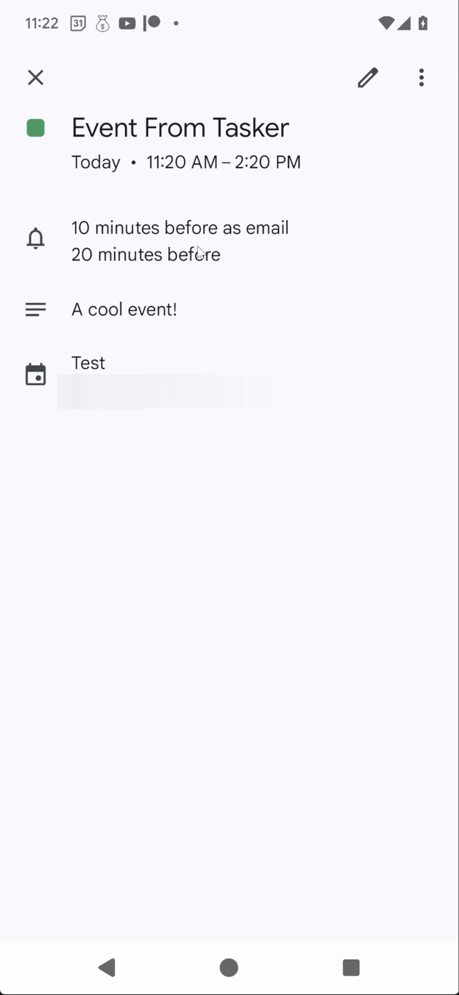
Step: Switch back to Tasker's task list after confirming the 10-minute email and 20-minute reminders
key(Recent)
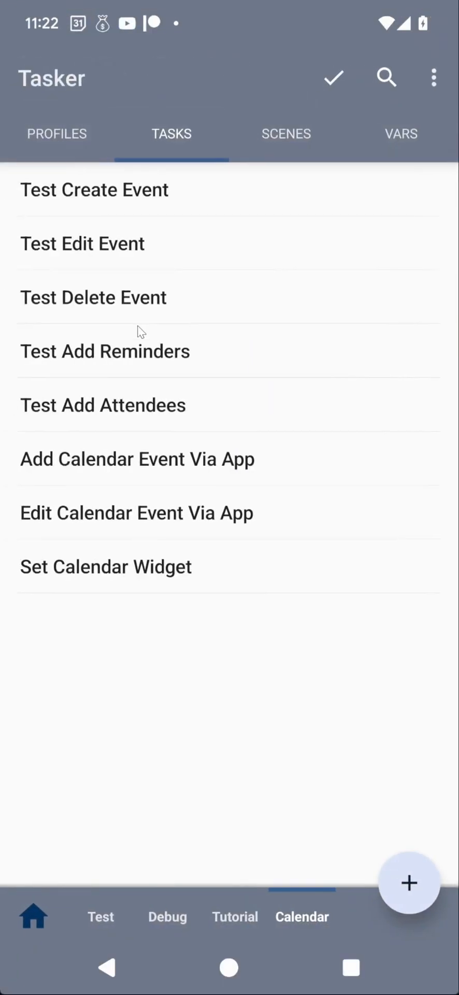
Step: Review Test Add Attendees' first Add Attendee action for Coolio, including its relationship choices
click(102, 405)
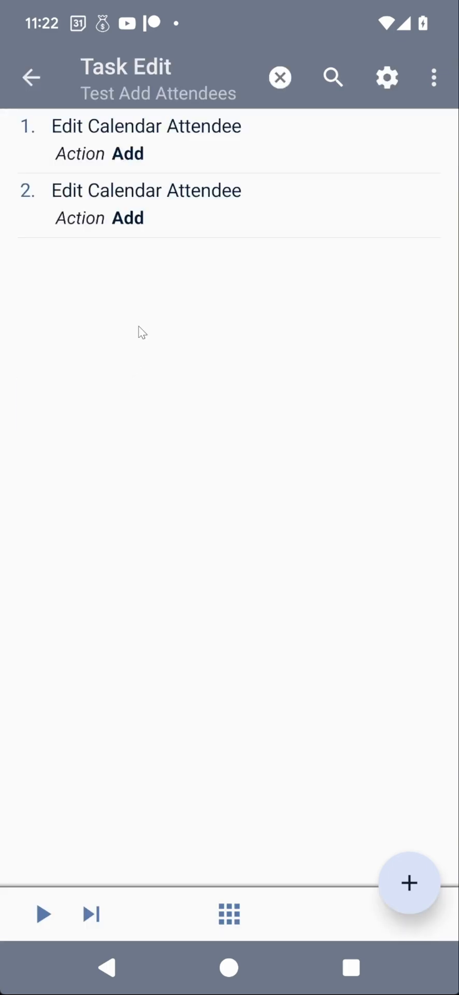
click(146, 126)
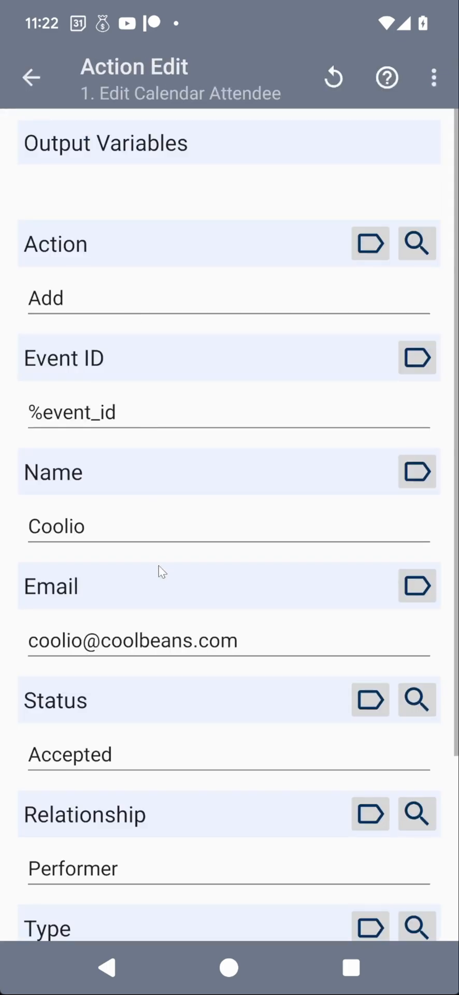
scroll(down, 3)
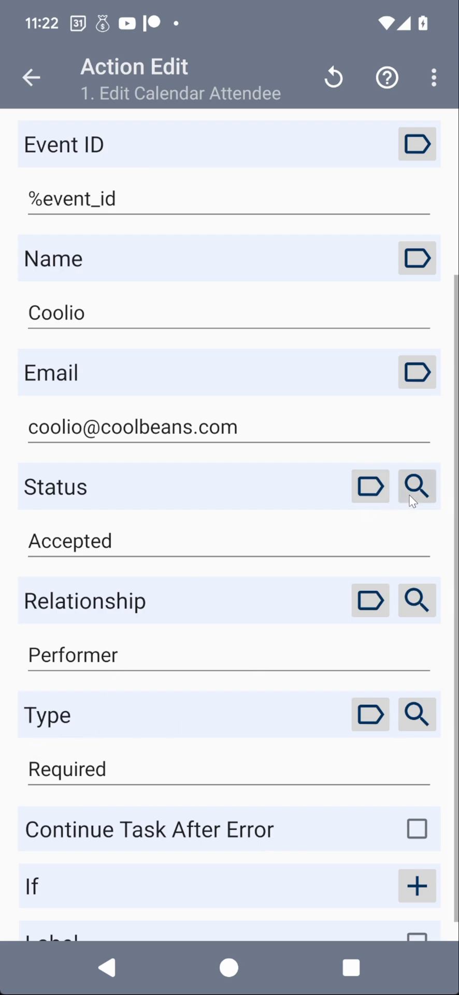
click(417, 487)
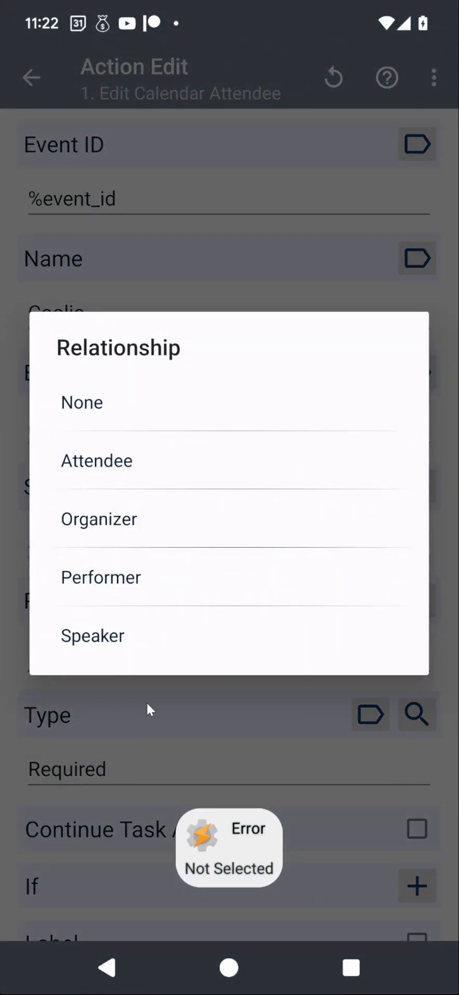
click(100, 577)
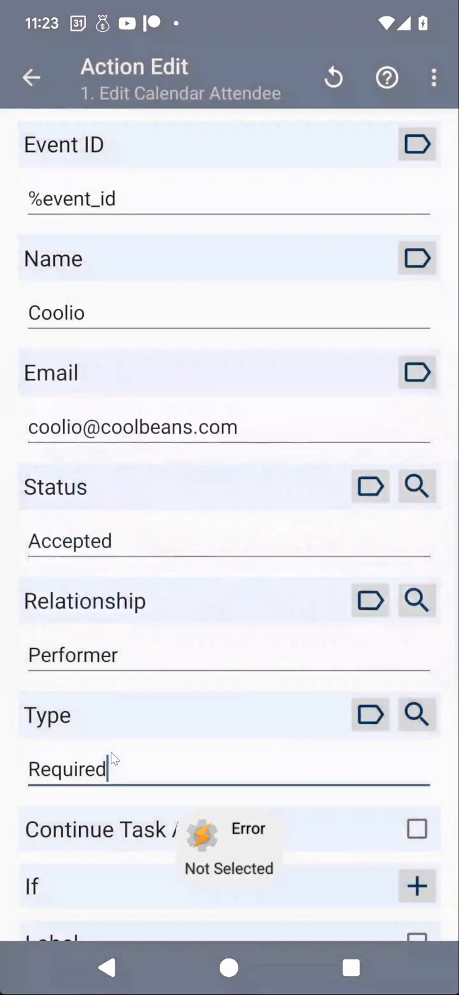
click(30, 78)
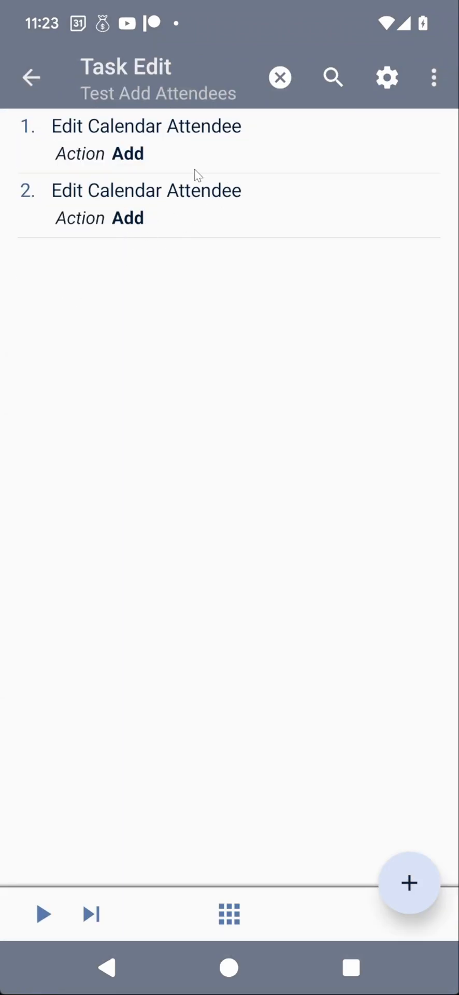
click(146, 140)
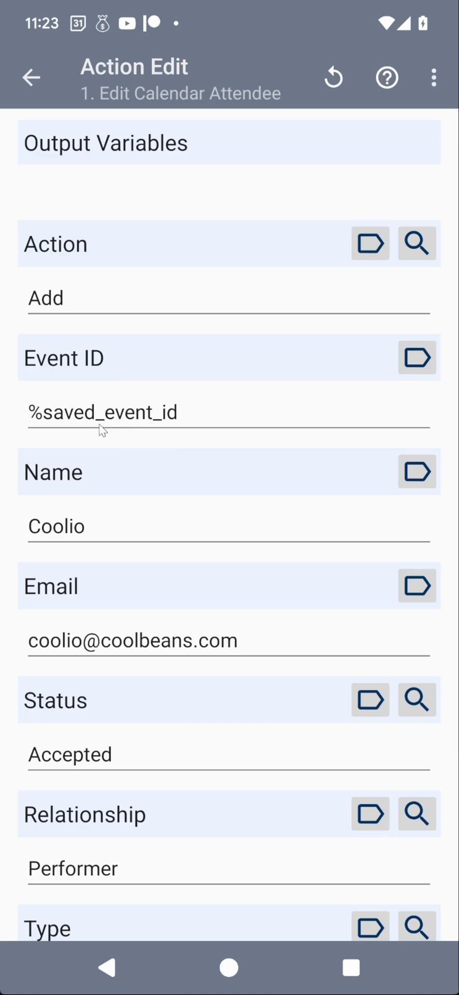
Step: Leave the attendee action targeting %saved_event_id and go back to the task's actions
click(31, 77)
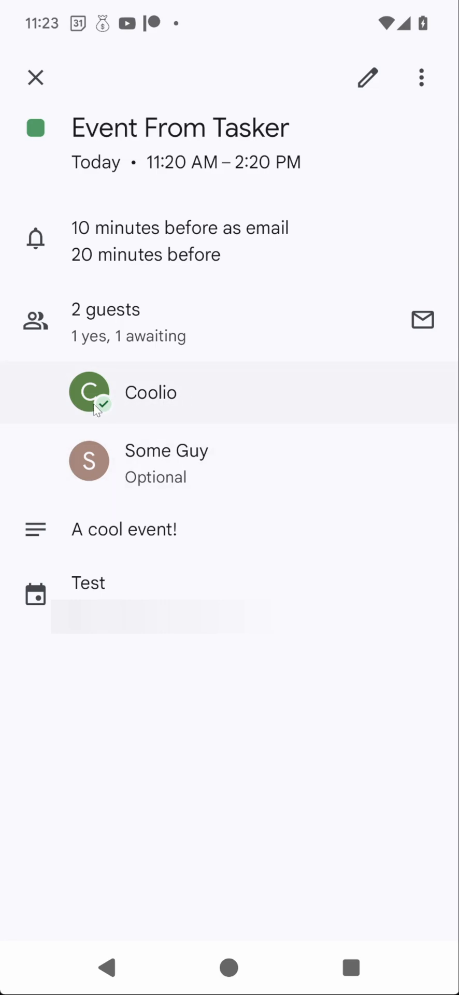
mouse_move(103, 387)
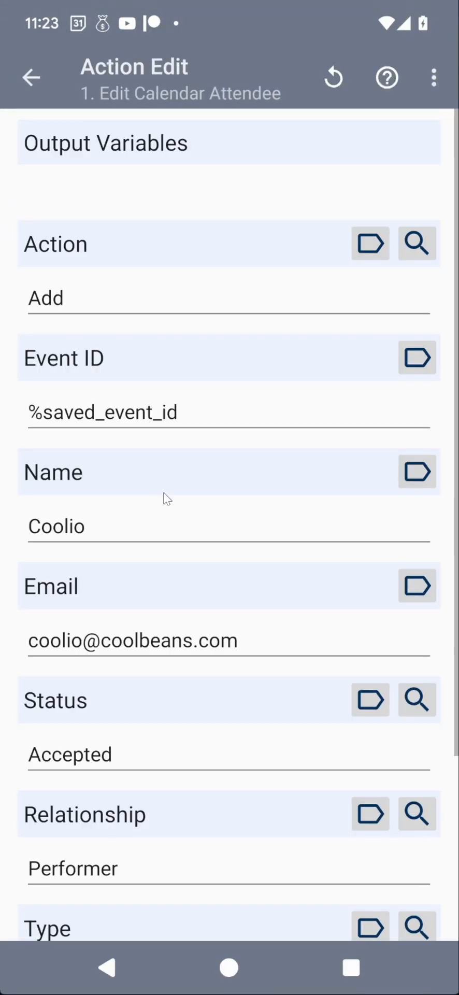
Step: Scroll through Some Guy's optional attendee fields, then go back to Test Add Attendees' two steps
scroll(down, 3)
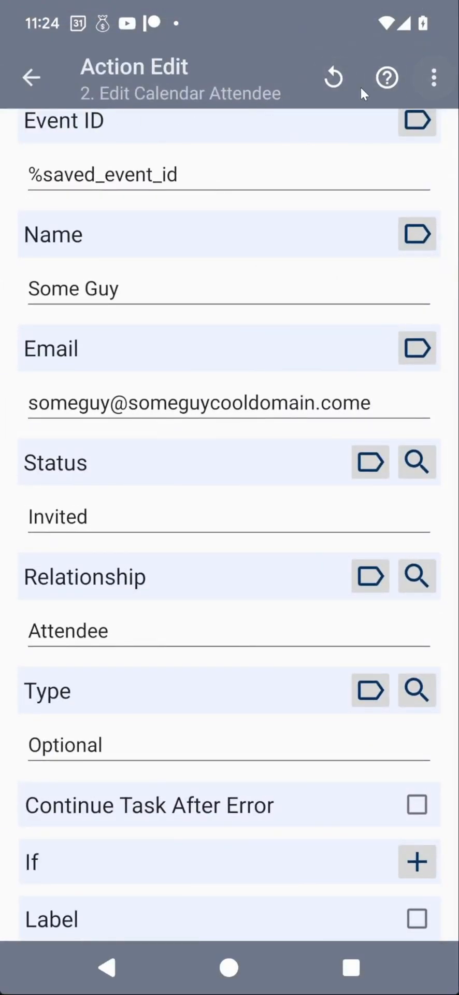
click(30, 77)
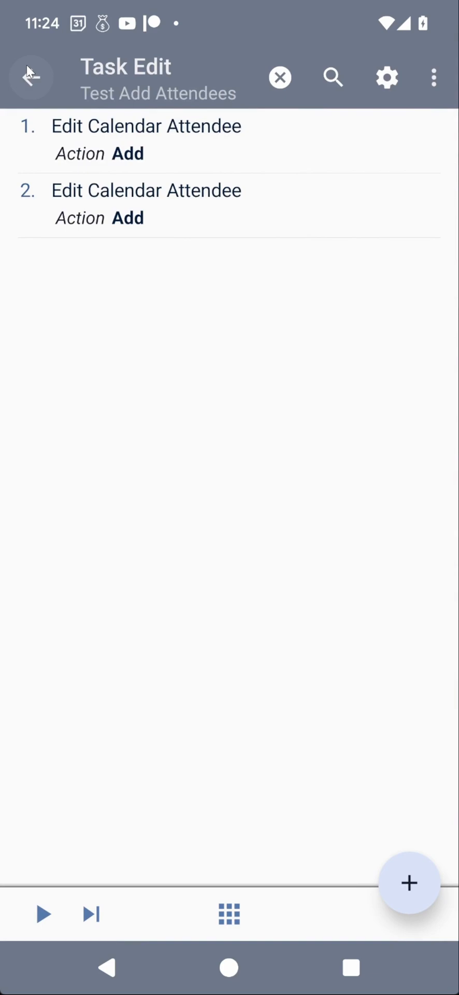
Step: Run the Set Calendar Widget task and view the resulting home-screen widget
click(31, 77)
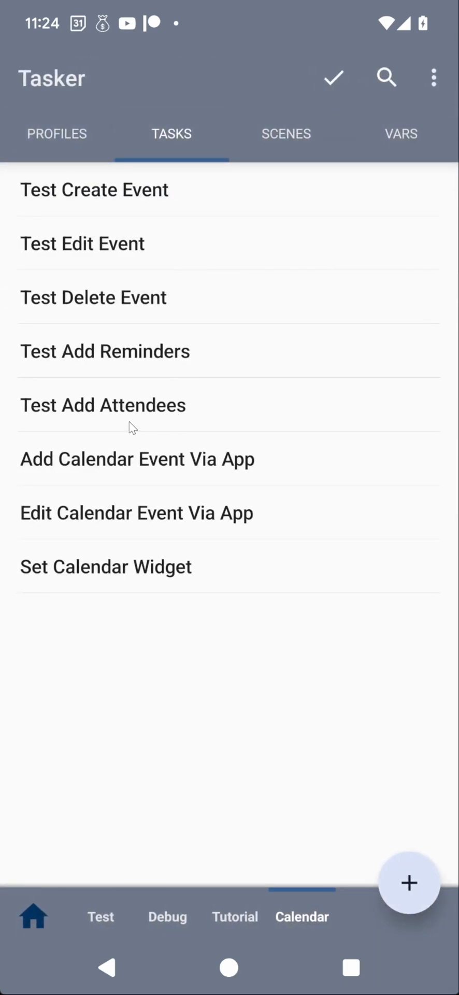
mouse_move(90, 462)
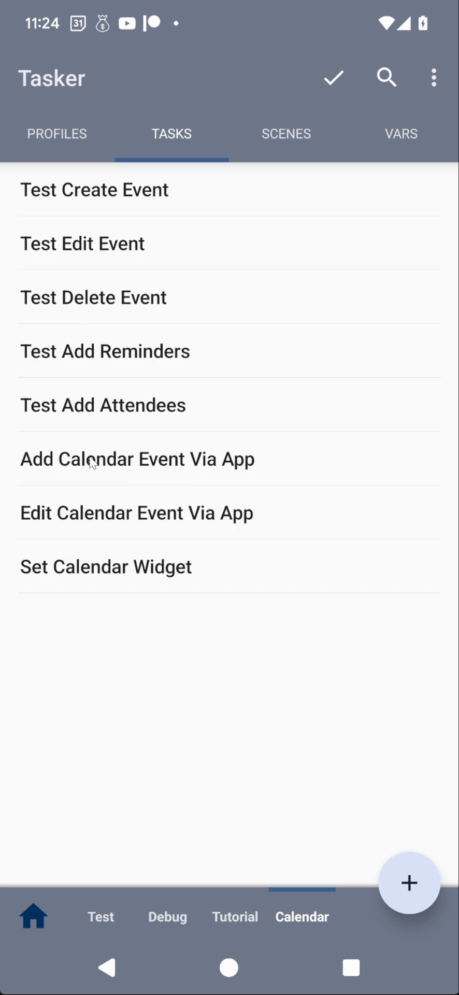
mouse_move(45, 441)
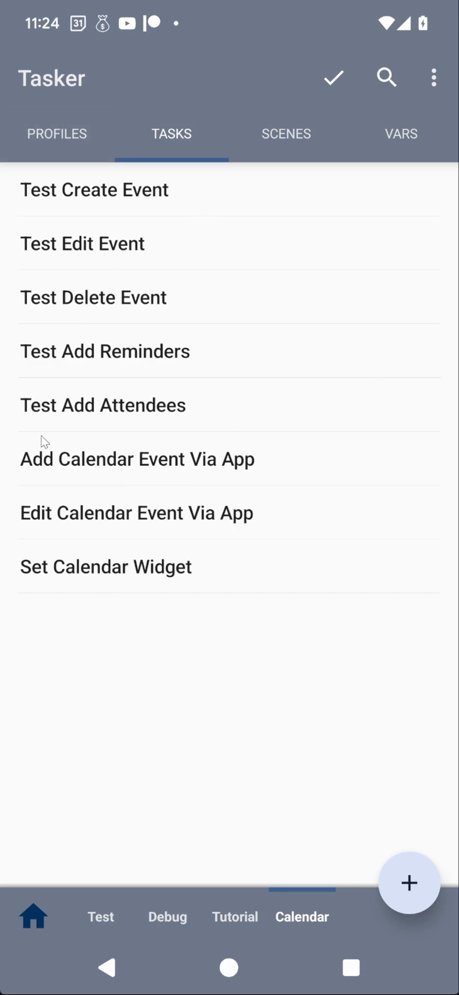
mouse_move(116, 581)
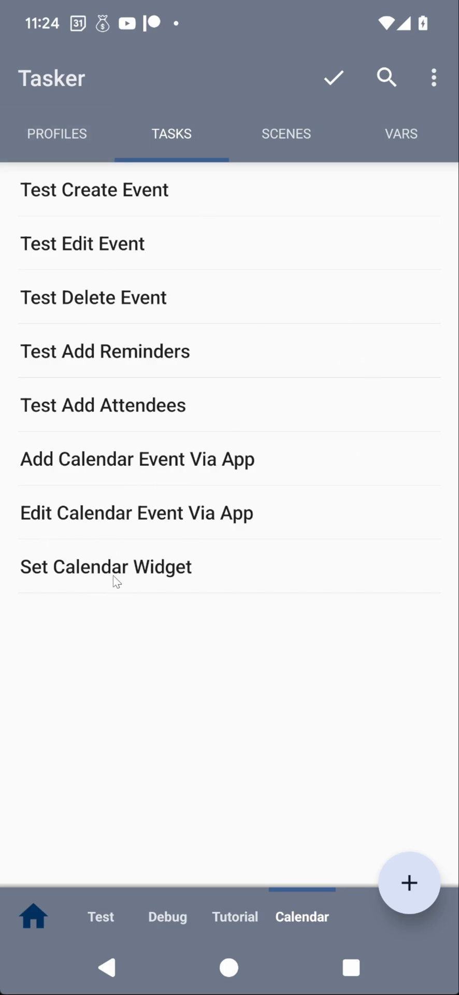
click(105, 566)
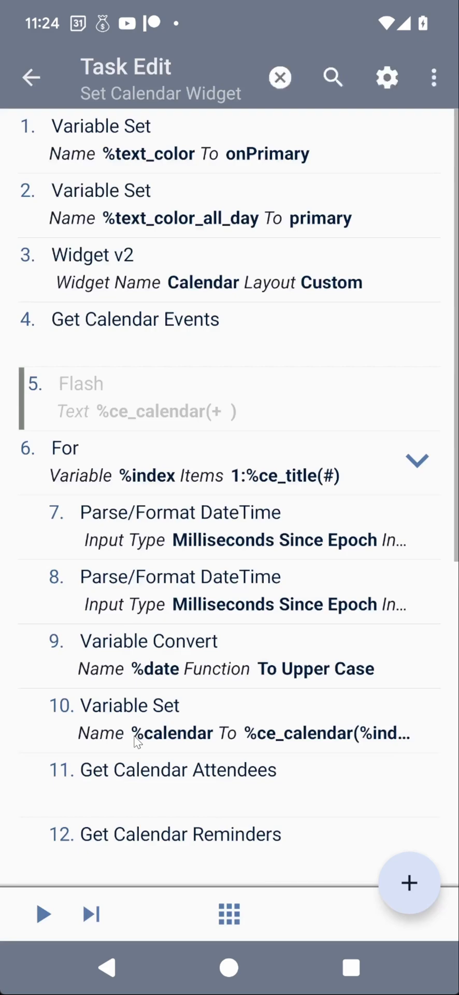
mouse_move(29, 873)
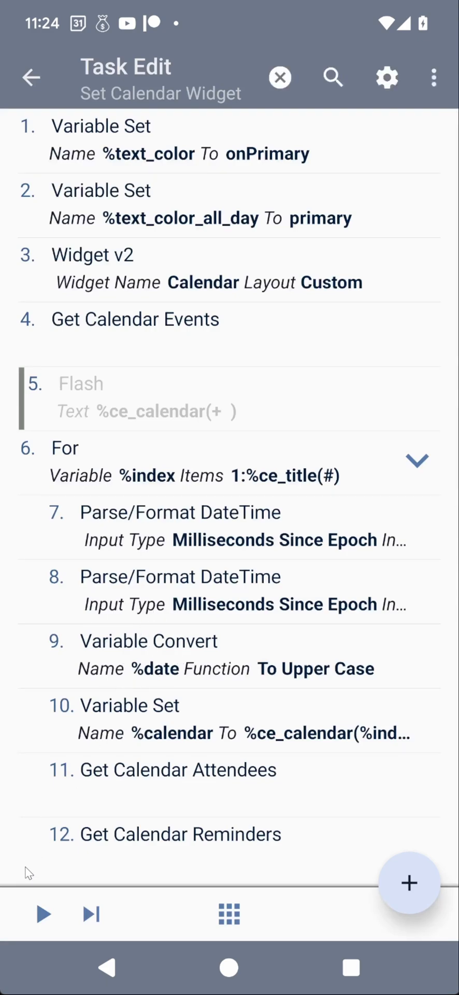
click(42, 914)
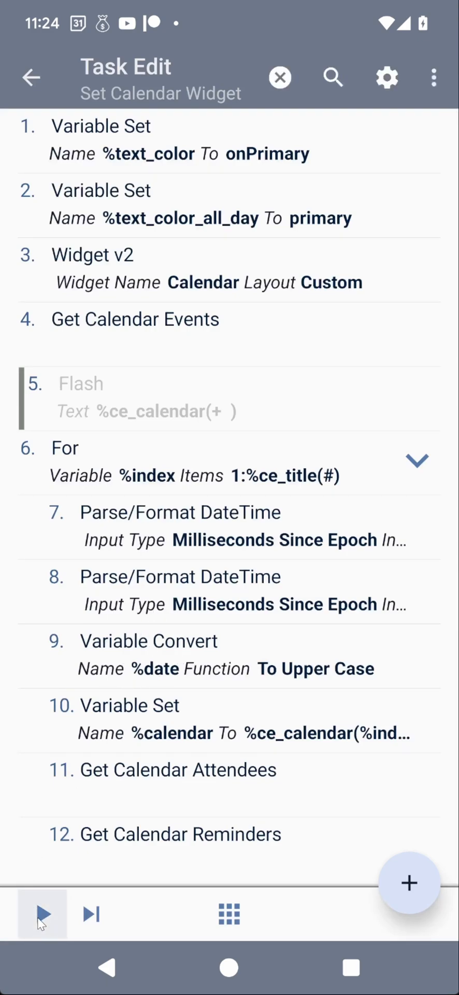
click(41, 913)
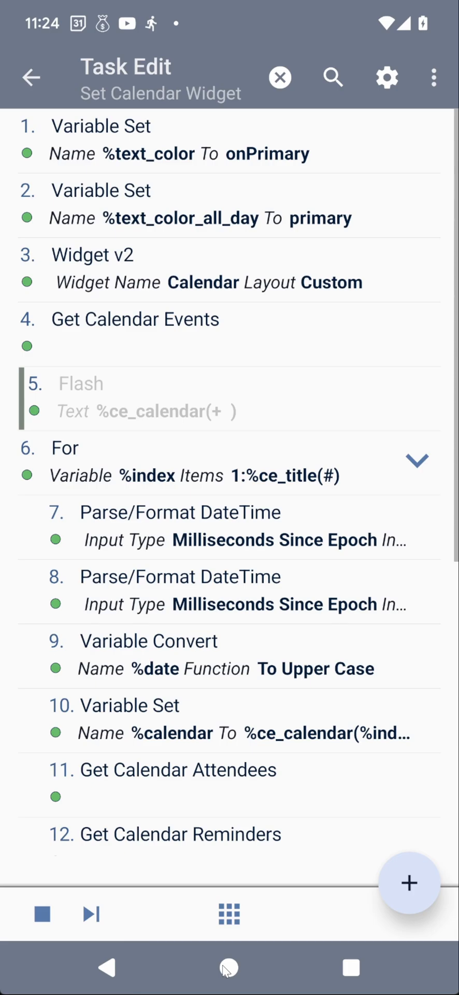
scroll(down, 3)
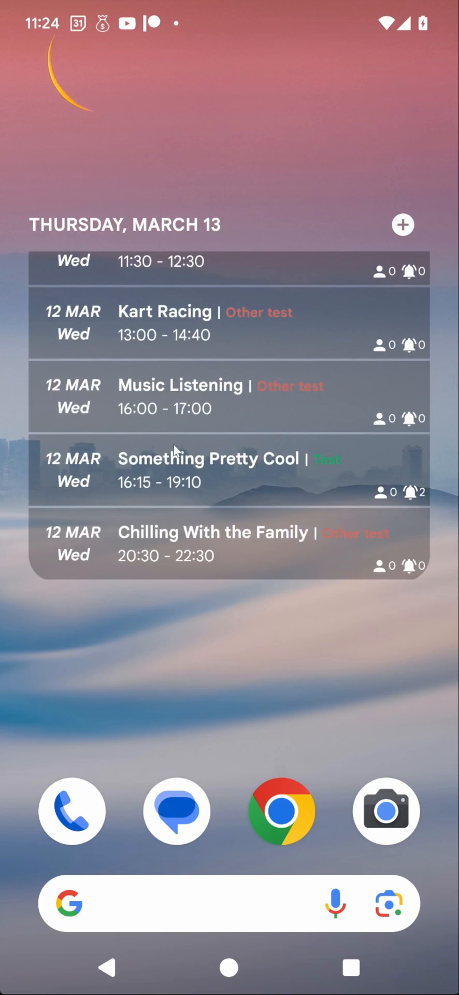
mouse_move(194, 314)
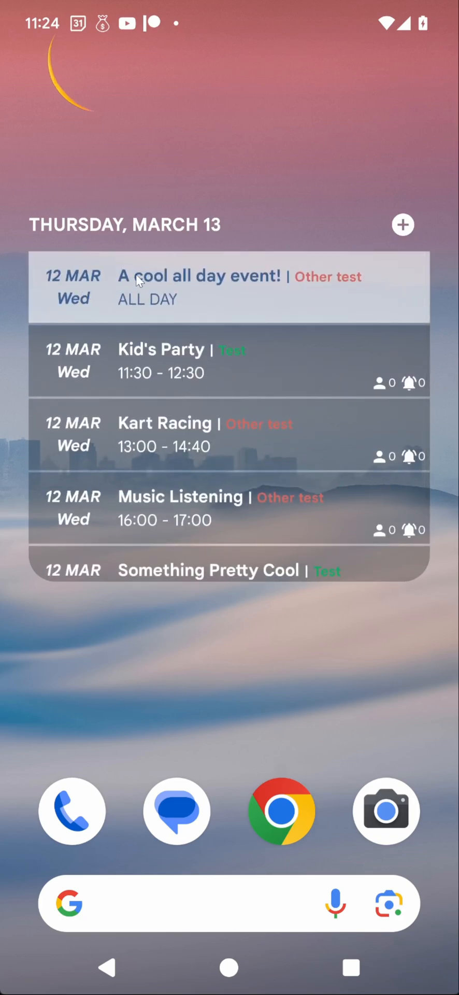
mouse_move(184, 303)
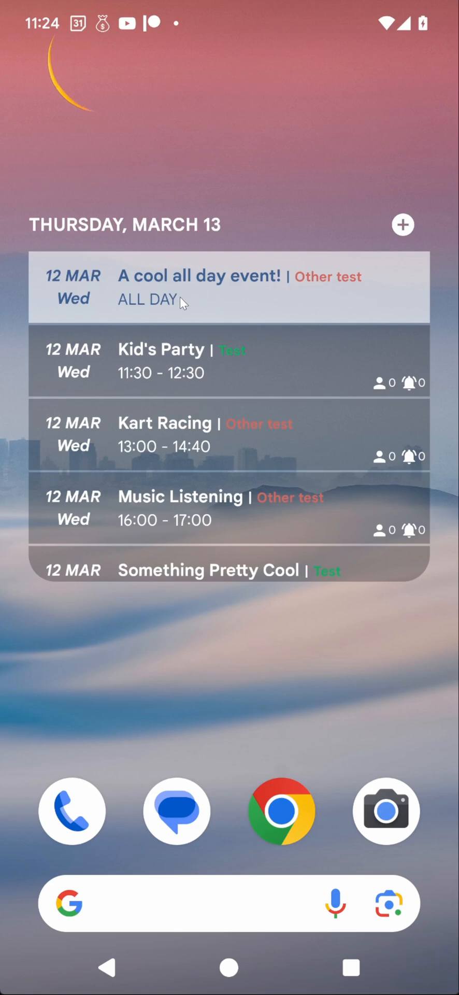
mouse_move(241, 363)
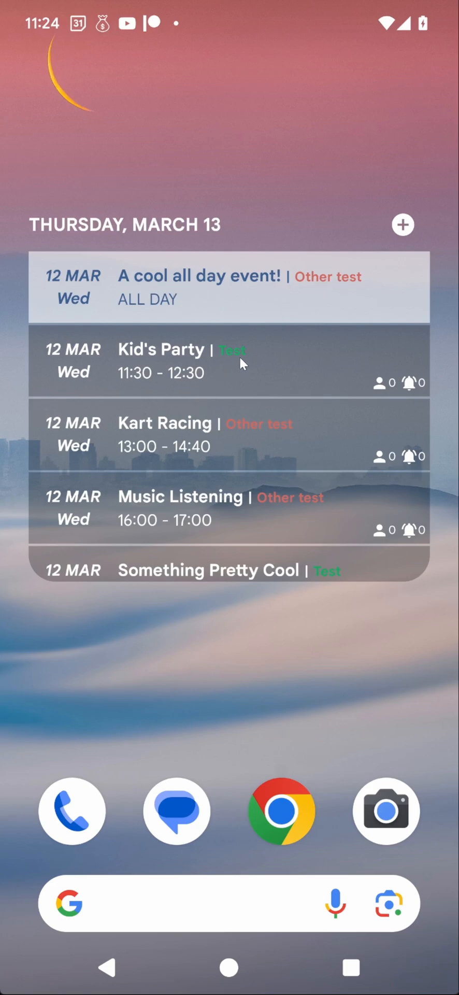
mouse_move(328, 284)
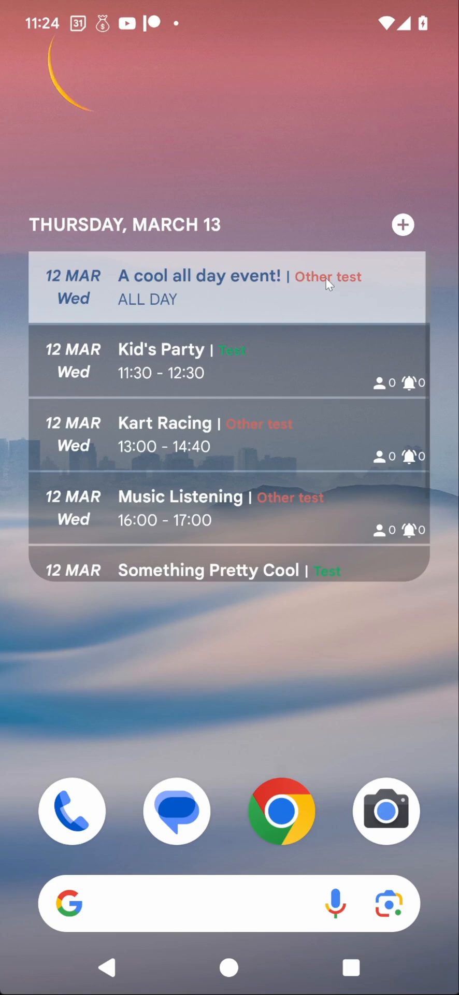
mouse_move(240, 452)
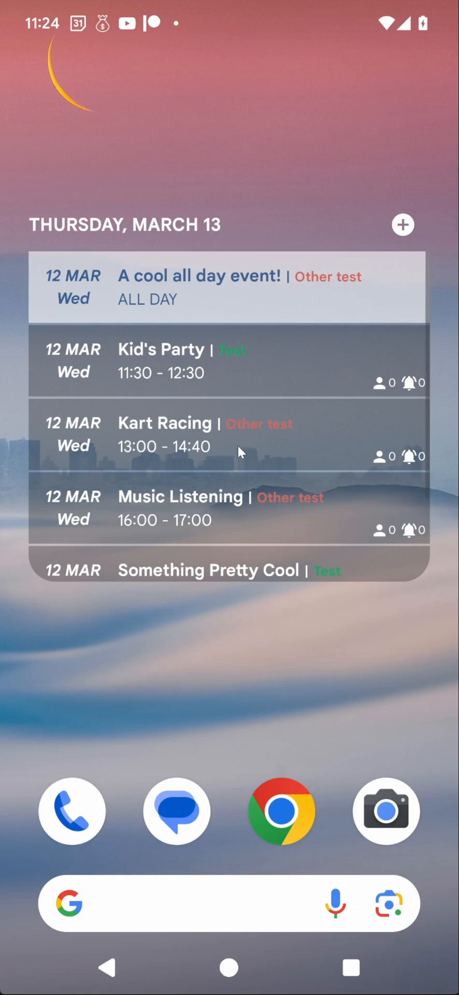
Step: Scroll the widget to reveal Something Pretty Cool and Chilling With the Family
scroll(down, 3)
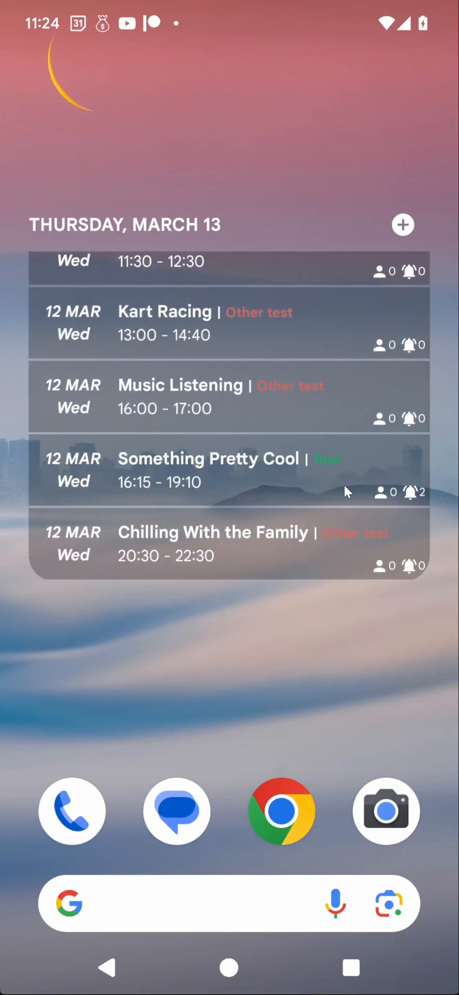
scroll(down, 3)
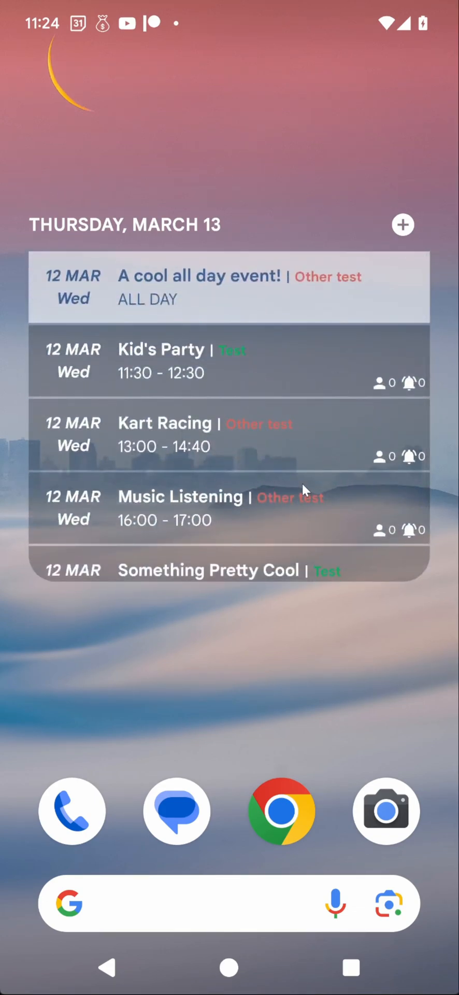
scroll(down, 3)
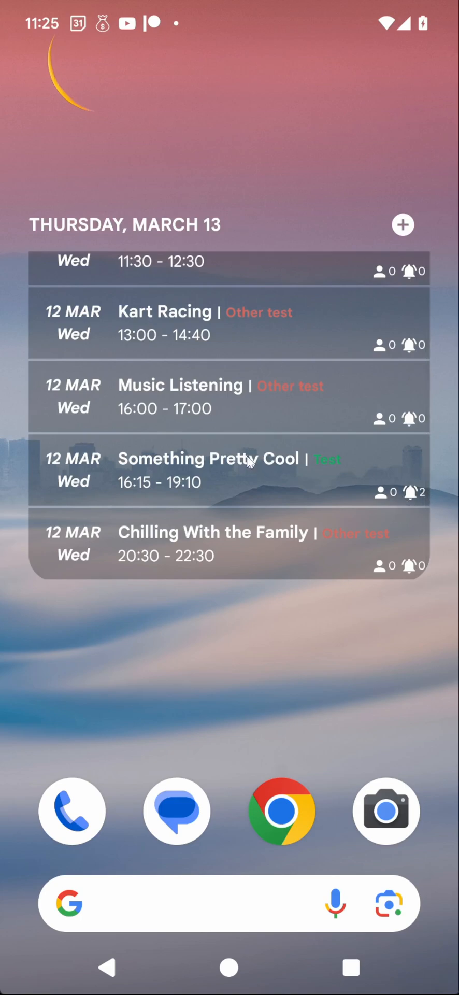
mouse_move(355, 476)
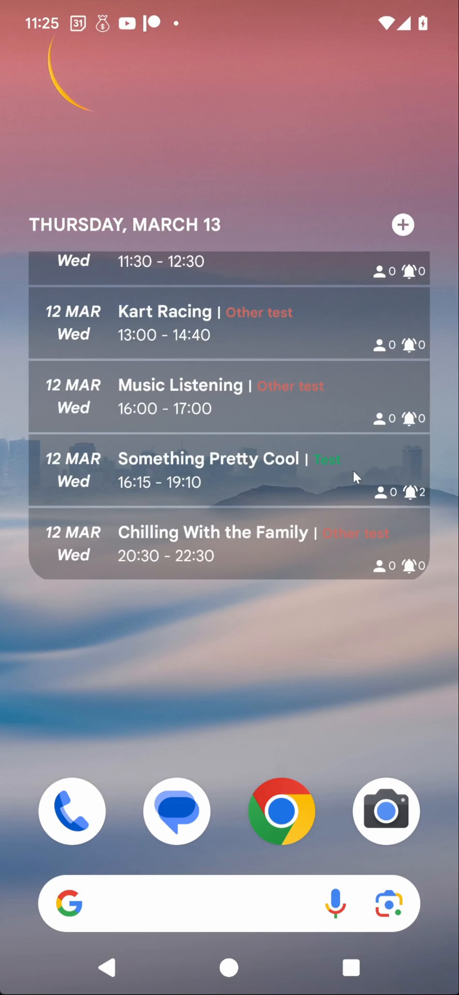
mouse_move(380, 493)
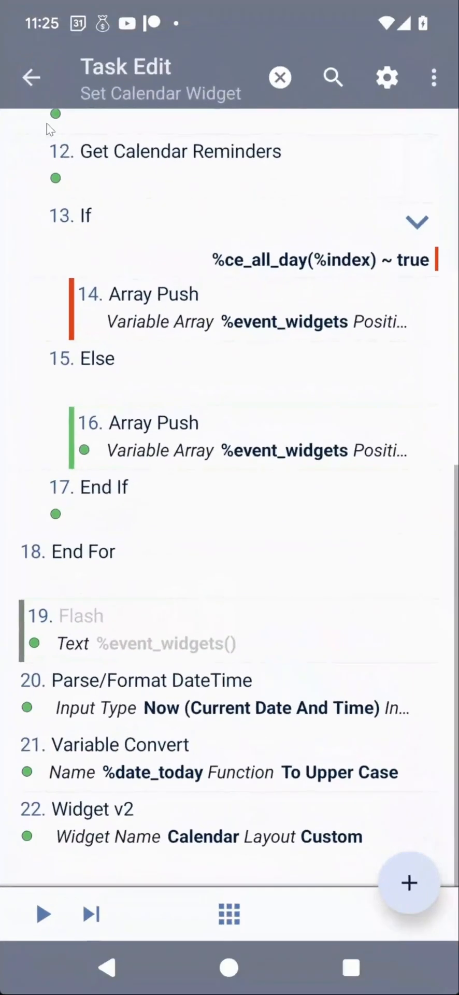
Step: Review the Add Calendar Event Via App task and return to the task list
click(31, 76)
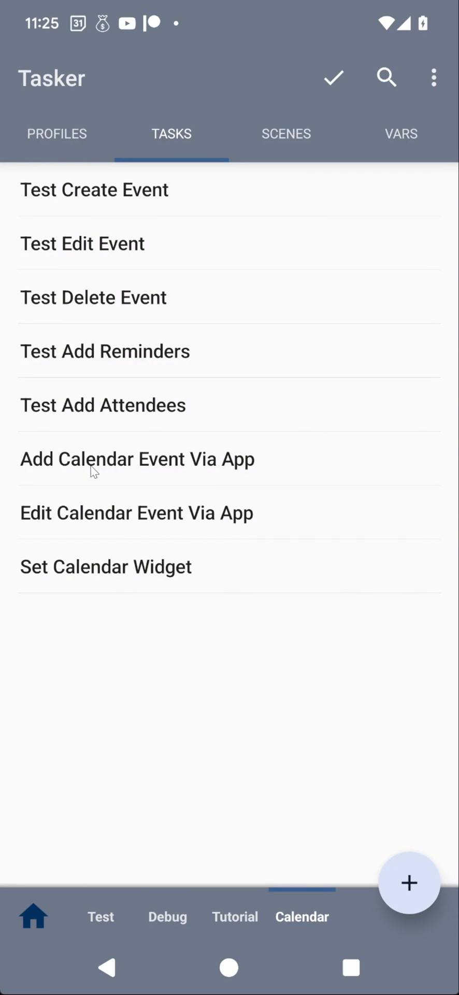
click(137, 459)
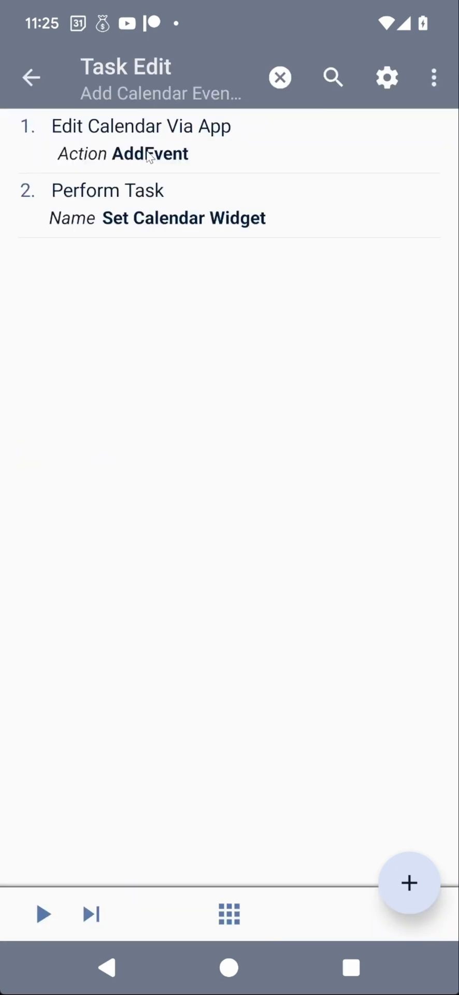
mouse_move(73, 138)
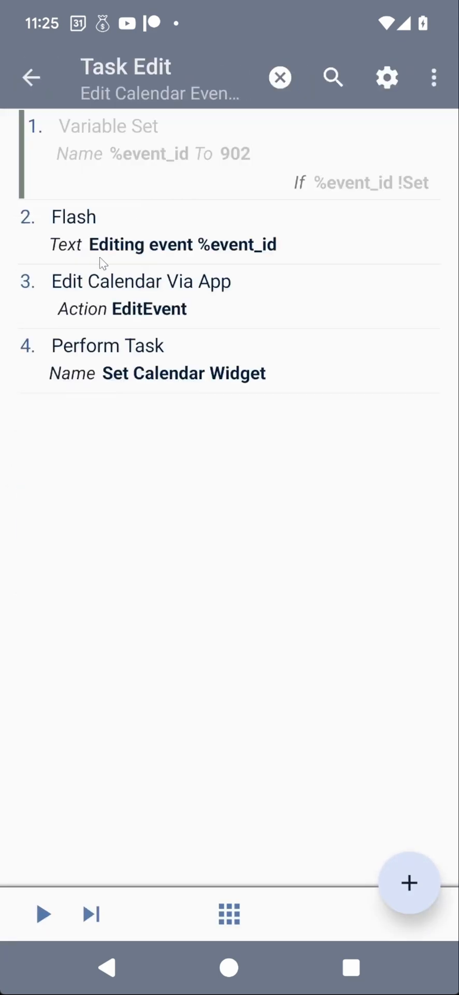
click(30, 77)
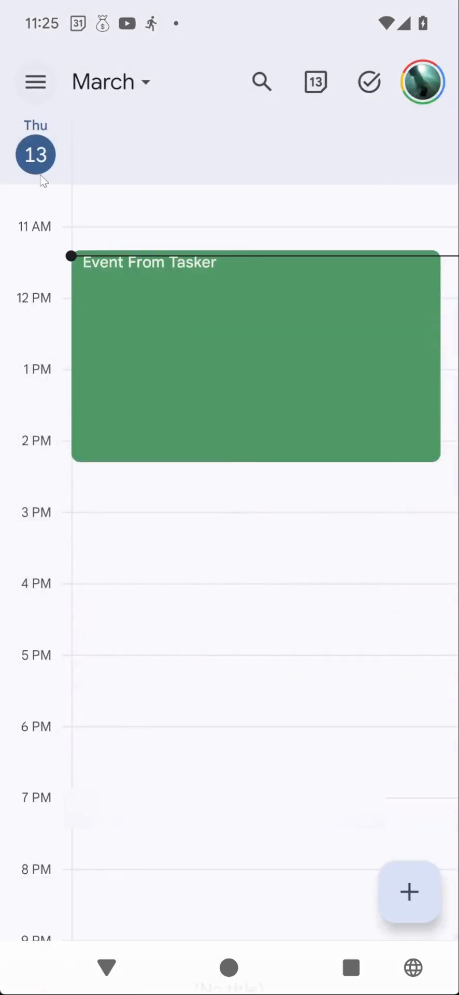
Step: Exit Google Calendar to the home screen so the calendar widget refreshes
key(HOME)
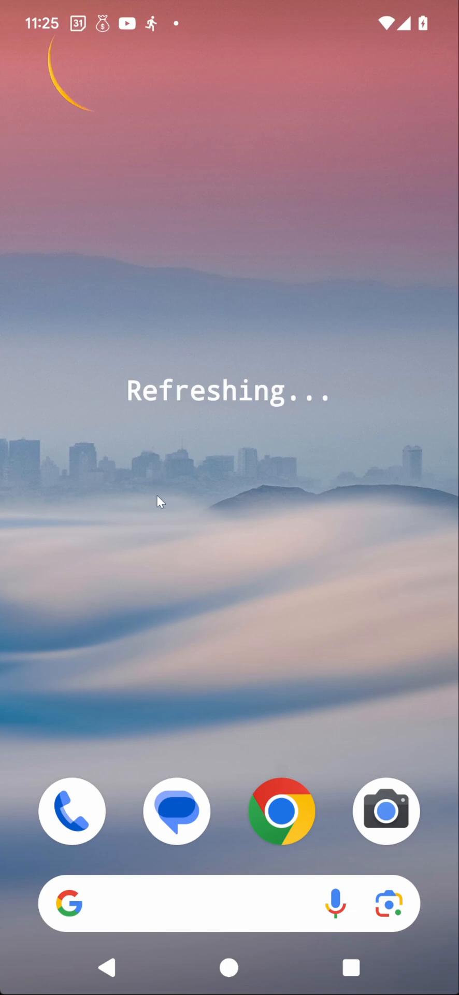
mouse_move(235, 511)
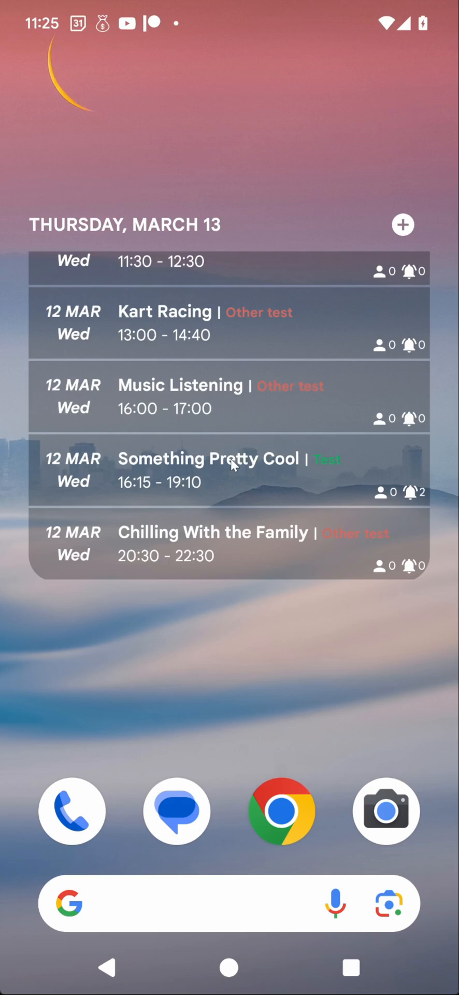
mouse_move(253, 483)
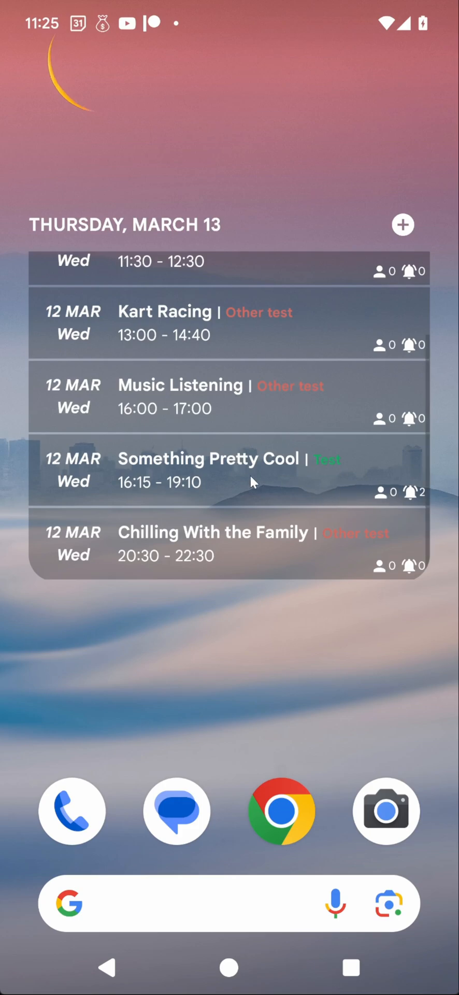
Step: Retitle Something Pretty Cool to 'Something Very Cool', add a guest, and save
click(208, 470)
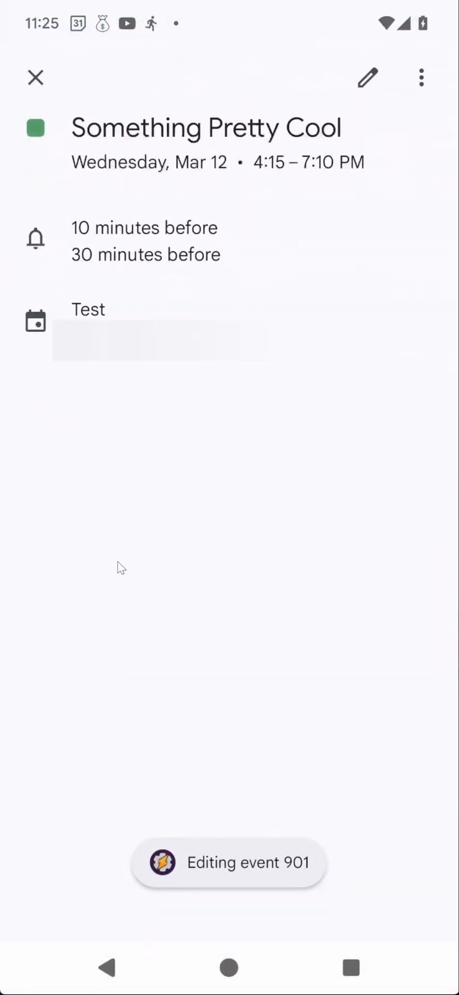
click(368, 76)
text(Ver)
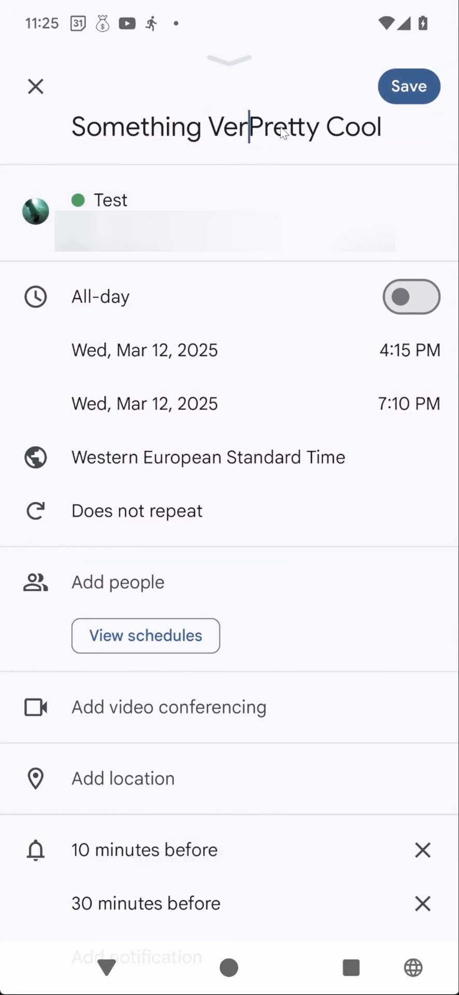
text(y)
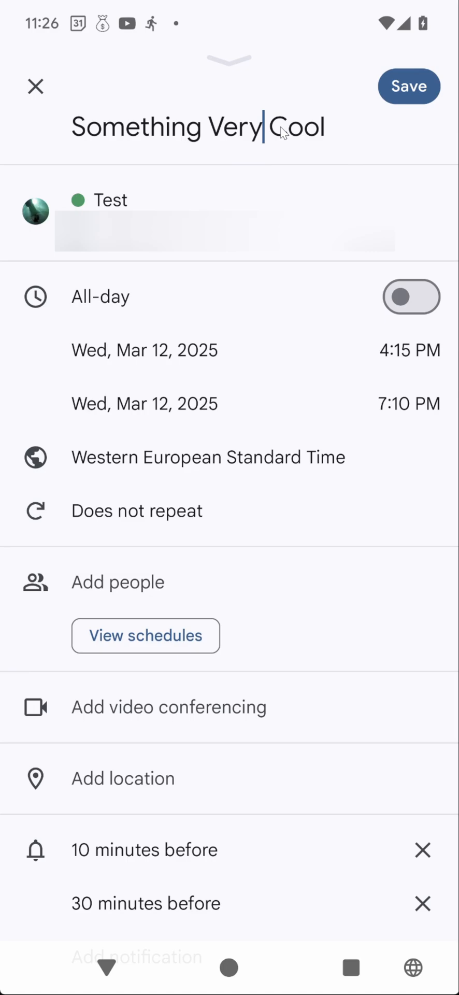
click(117, 582)
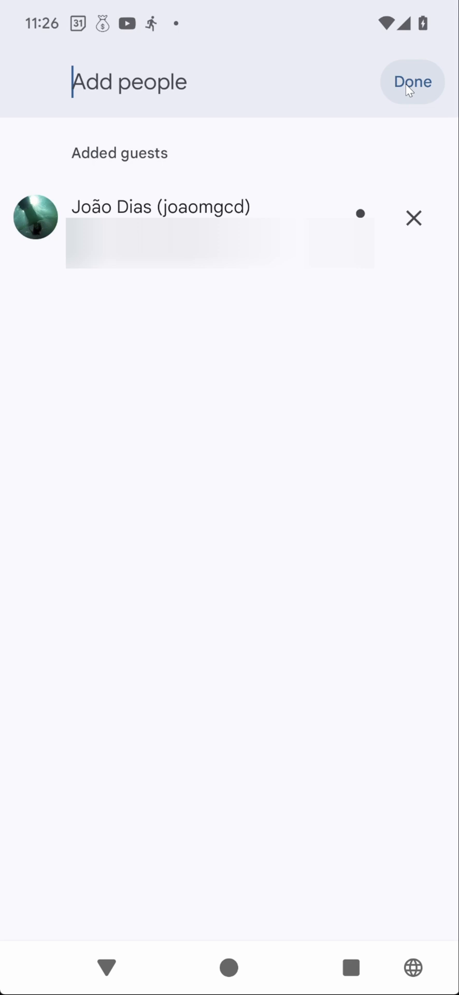
click(412, 82)
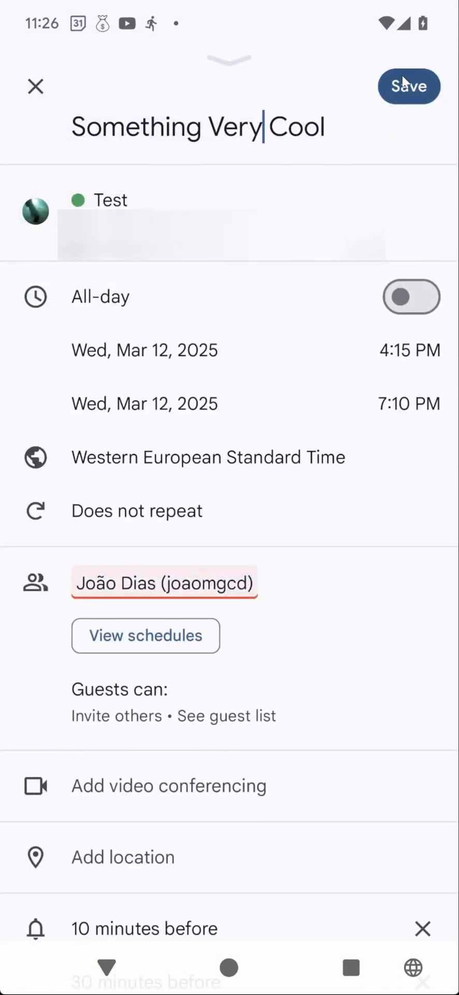
click(409, 85)
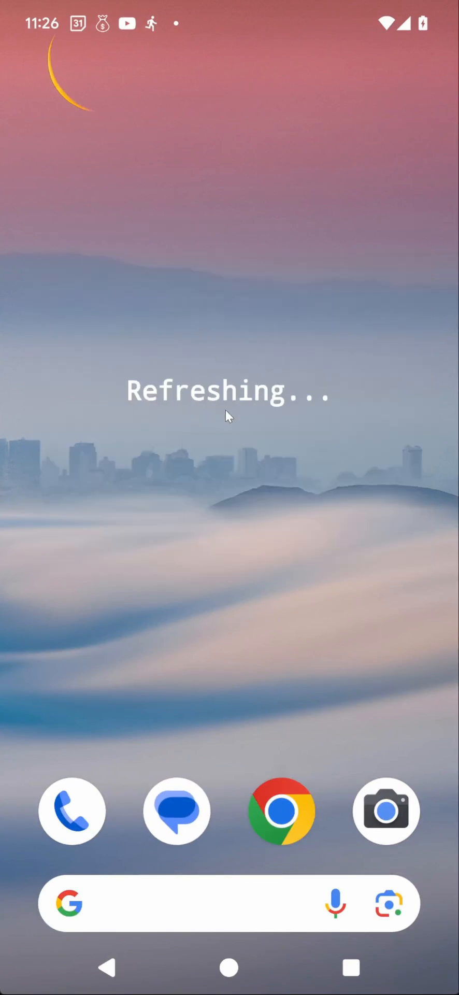
mouse_move(250, 407)
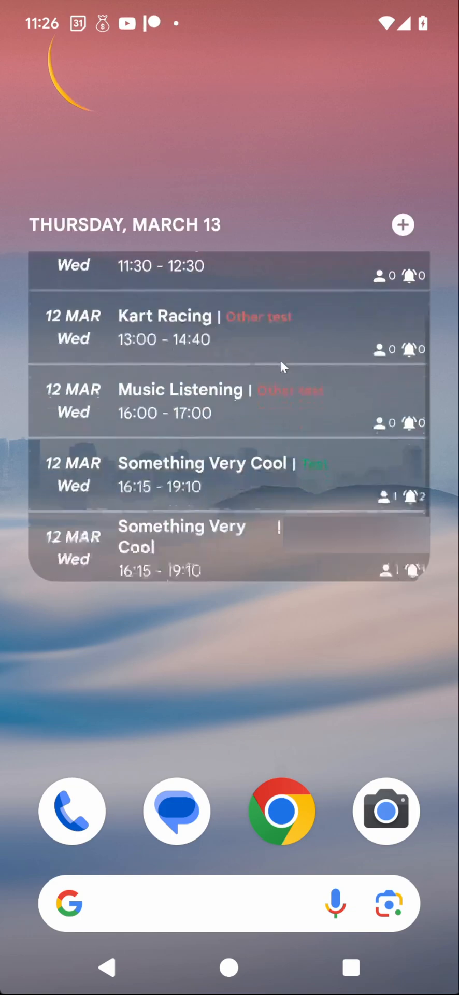
Step: Scroll the widget to find Something Very Cool, 16:15–19:10, with one attendee
scroll(down, 3)
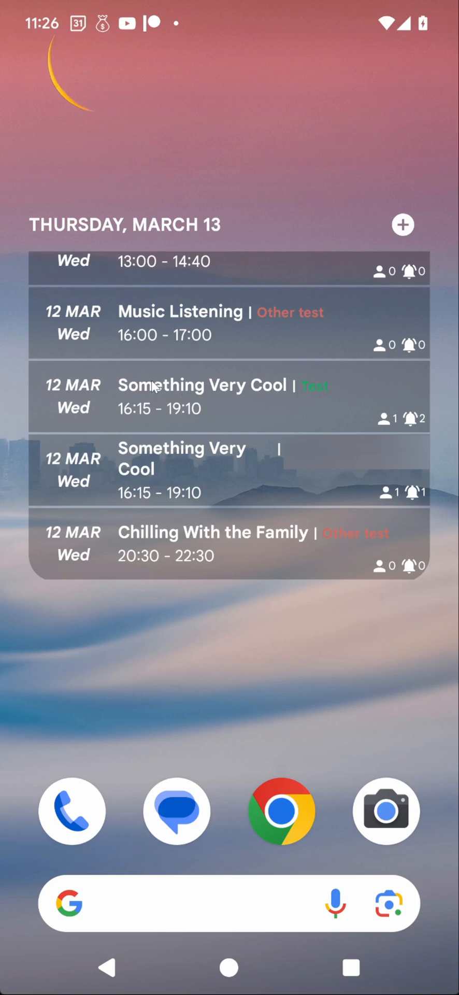
mouse_move(246, 388)
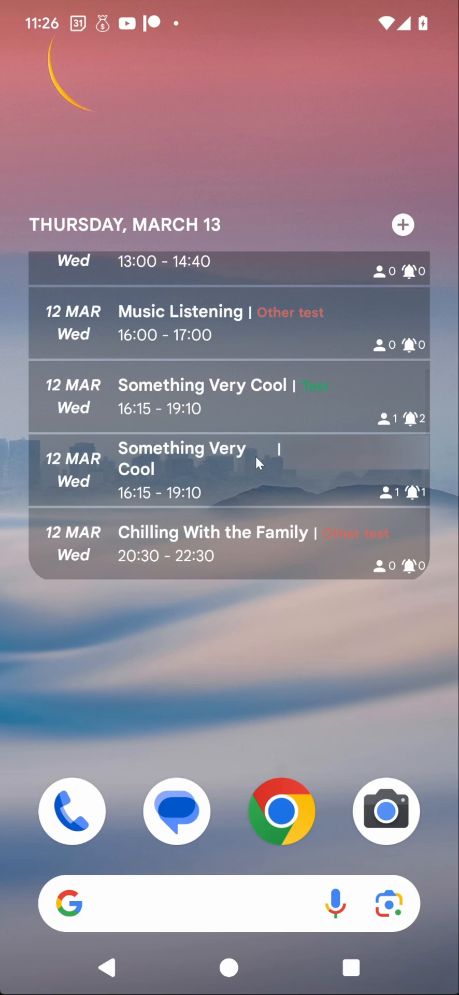
mouse_move(217, 456)
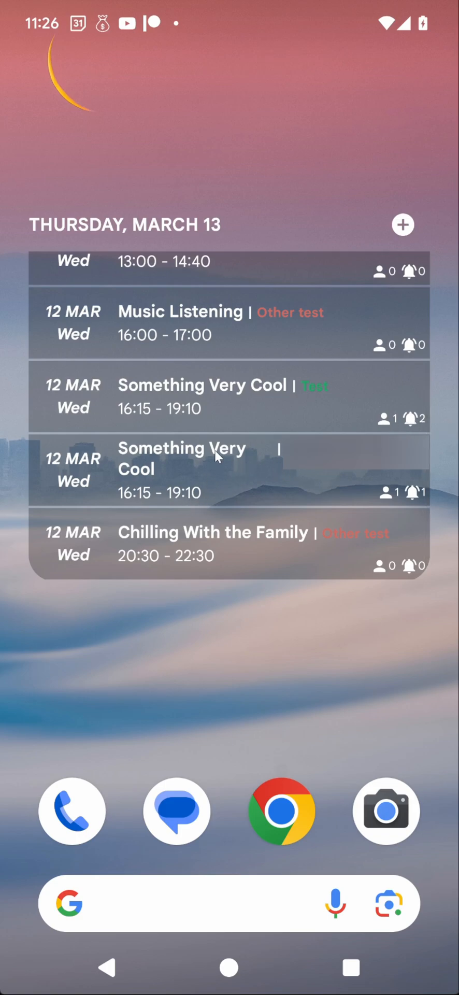
mouse_move(197, 473)
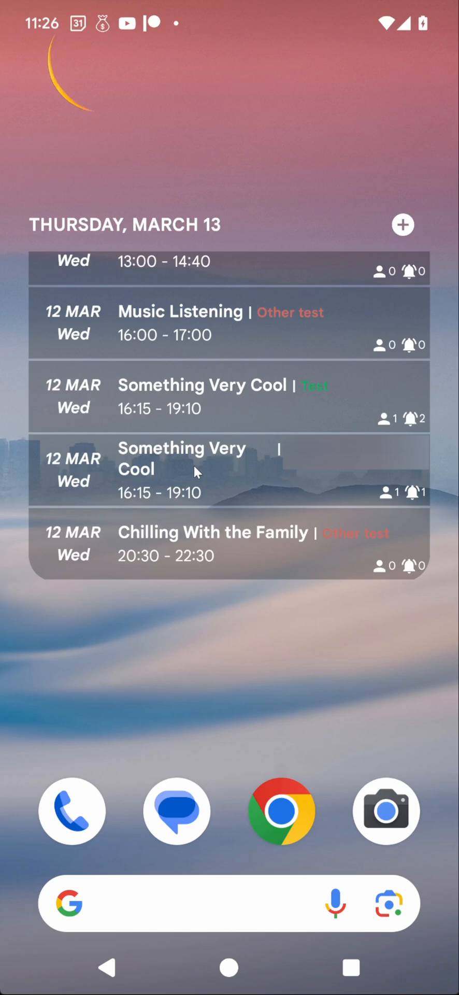
mouse_move(276, 487)
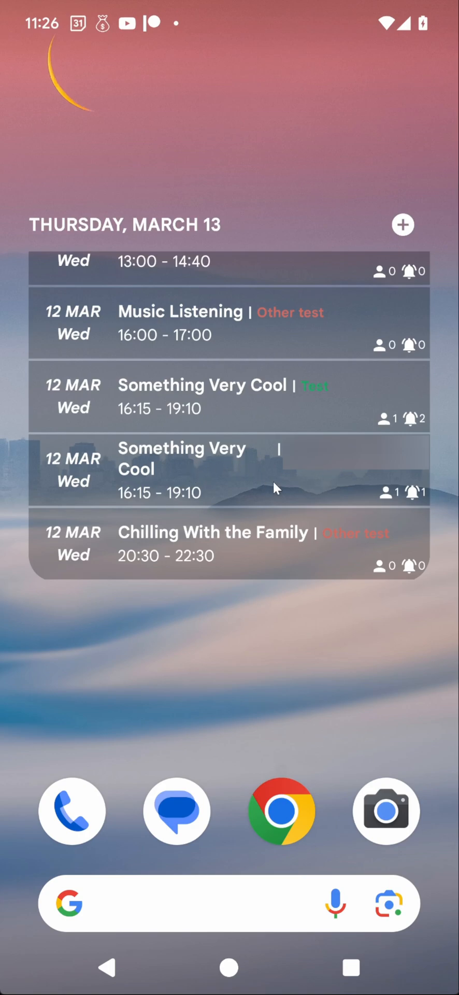
mouse_move(146, 464)
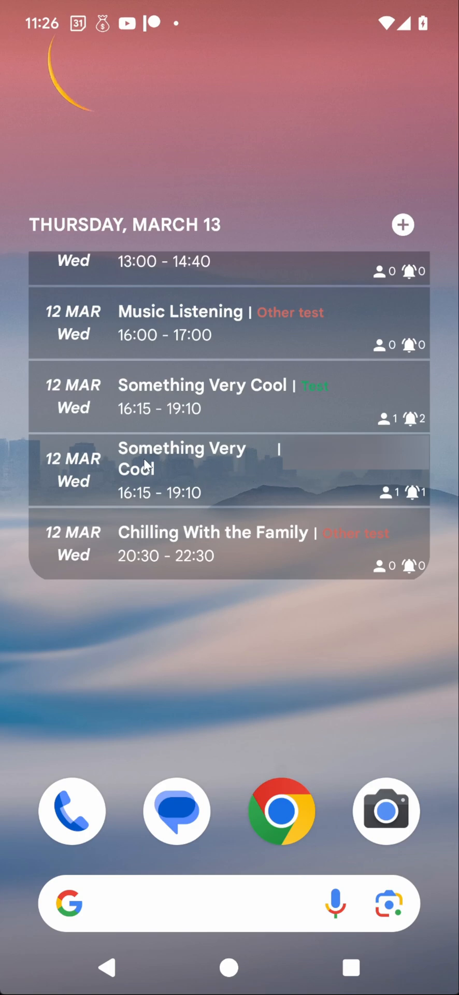
mouse_move(273, 489)
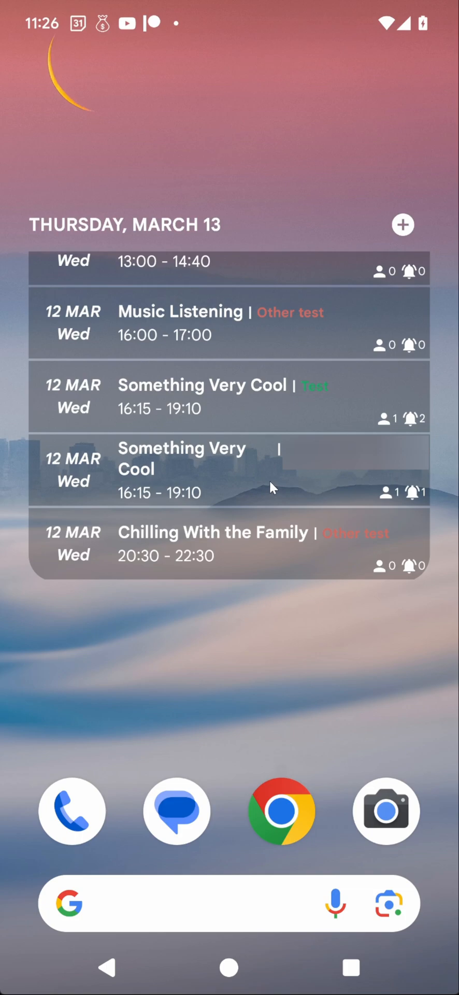
mouse_move(360, 492)
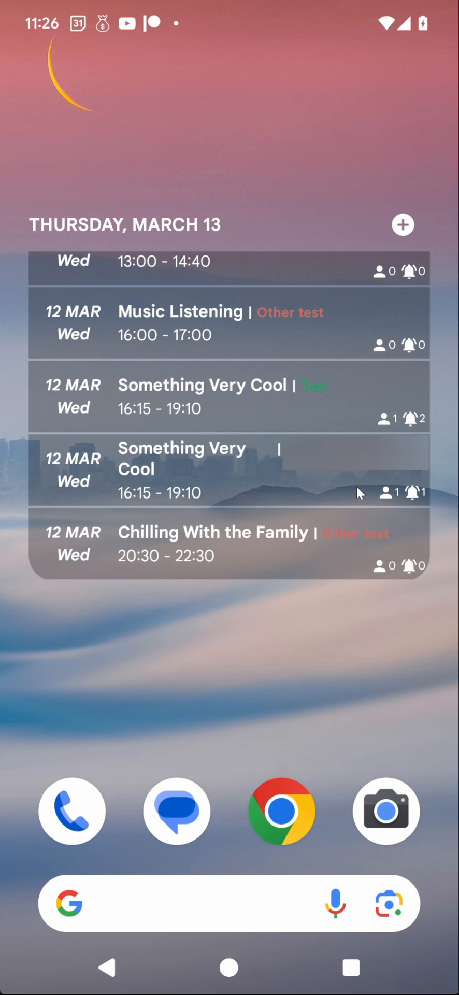
mouse_move(231, 466)
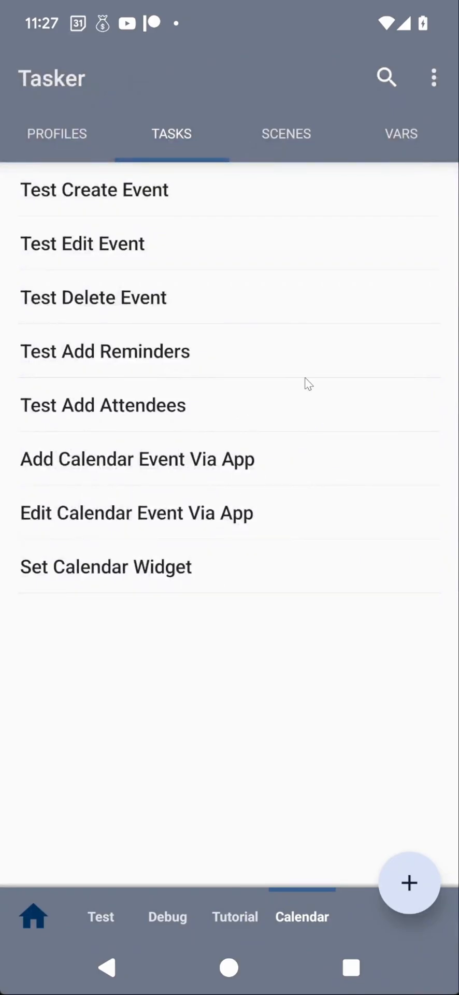
Step: Open Test Edit Event and add a new action from the Calendar category
click(83, 243)
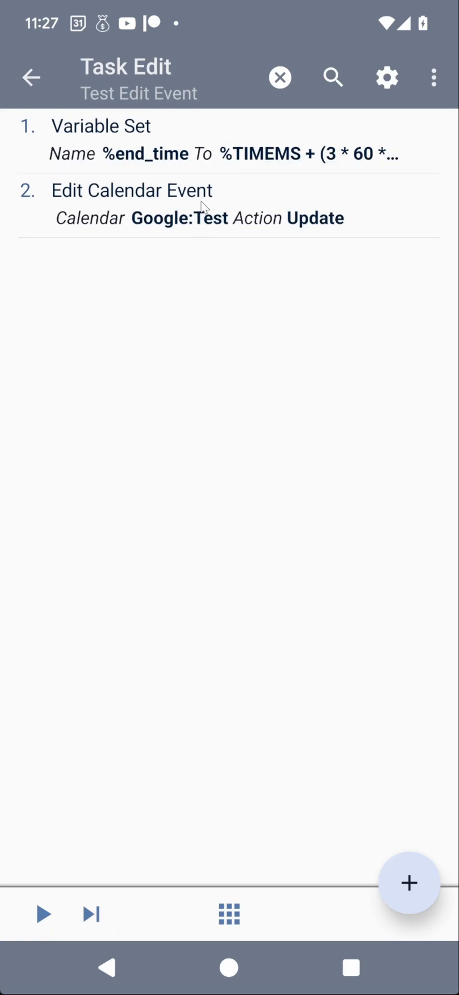
click(409, 883)
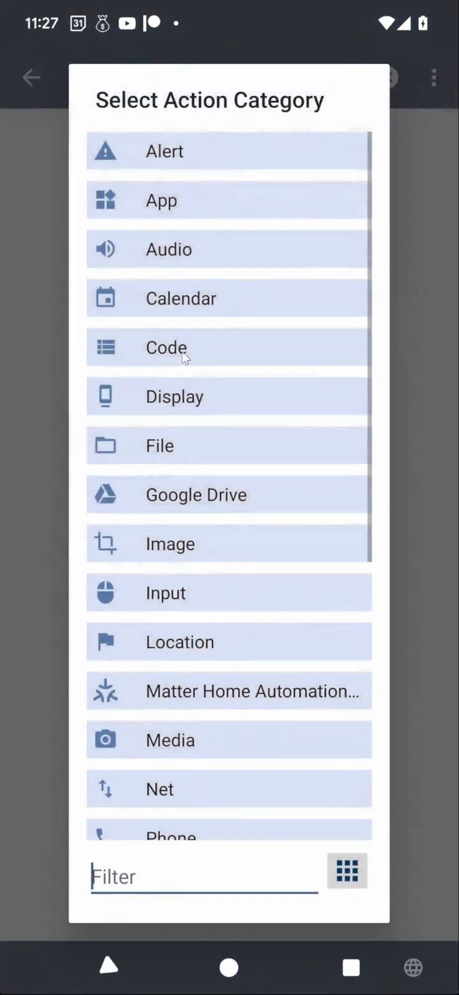
click(181, 297)
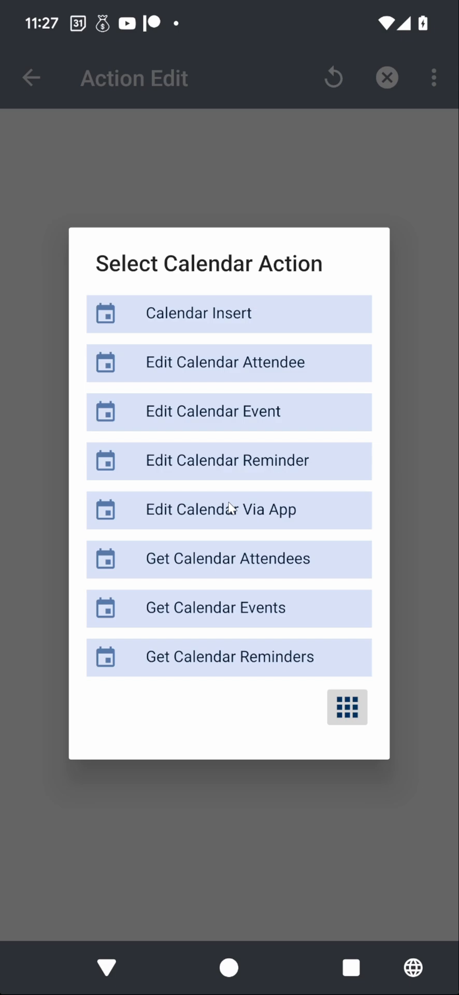
mouse_move(145, 412)
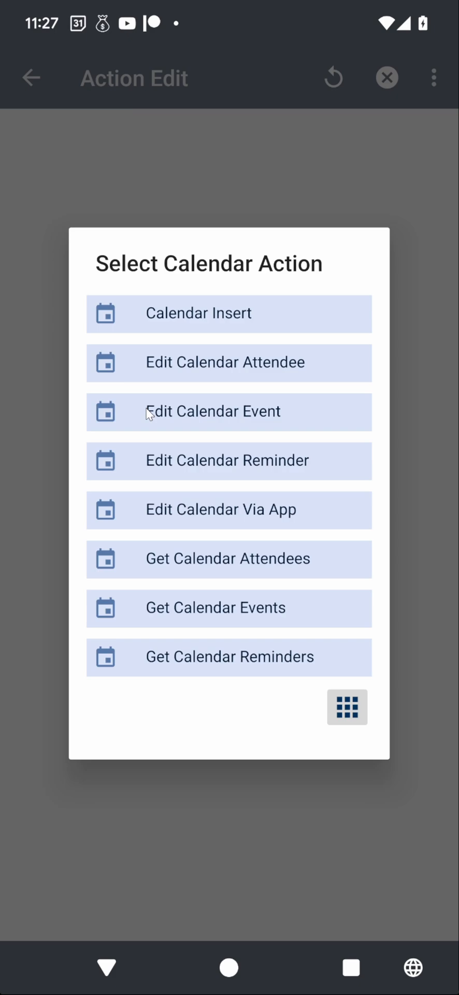